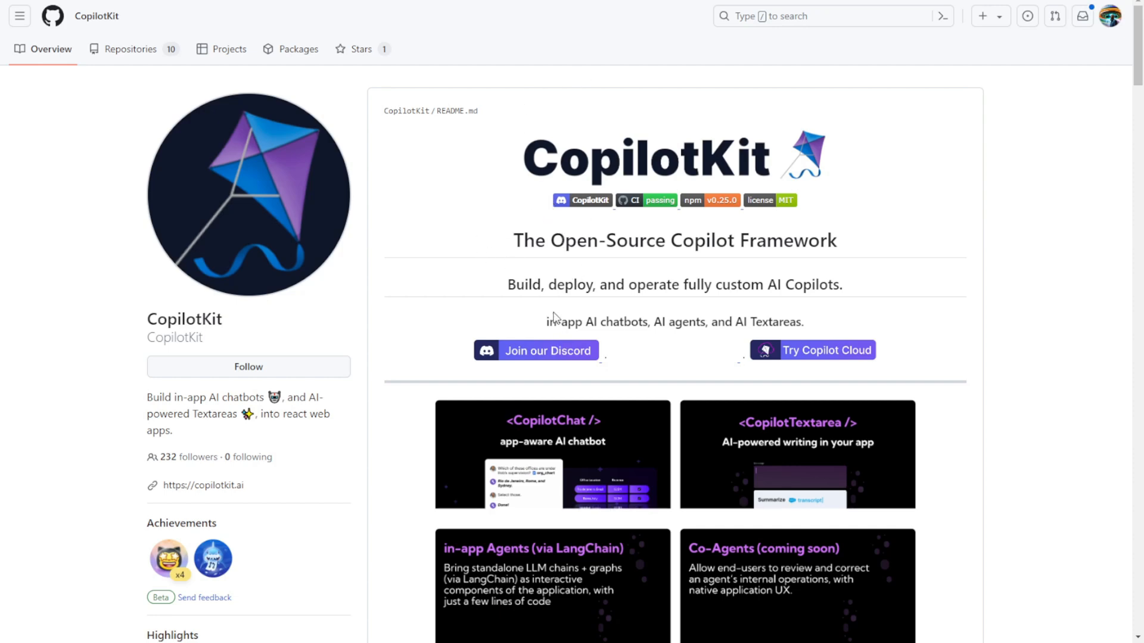
mouse_move(548, 275)
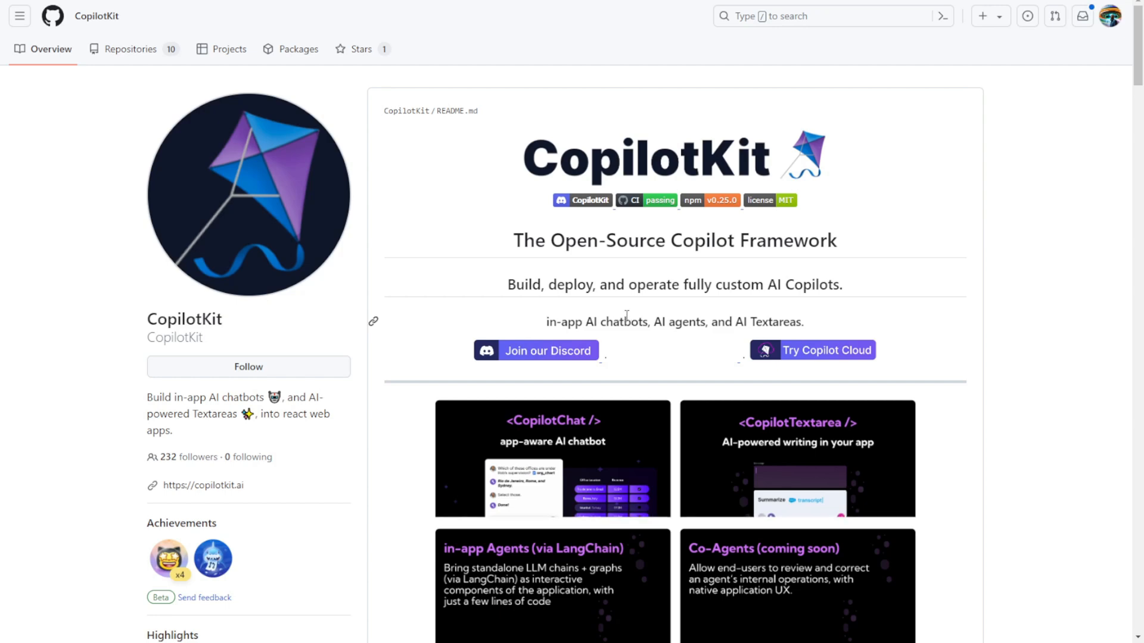
mouse_move(1137, 427)
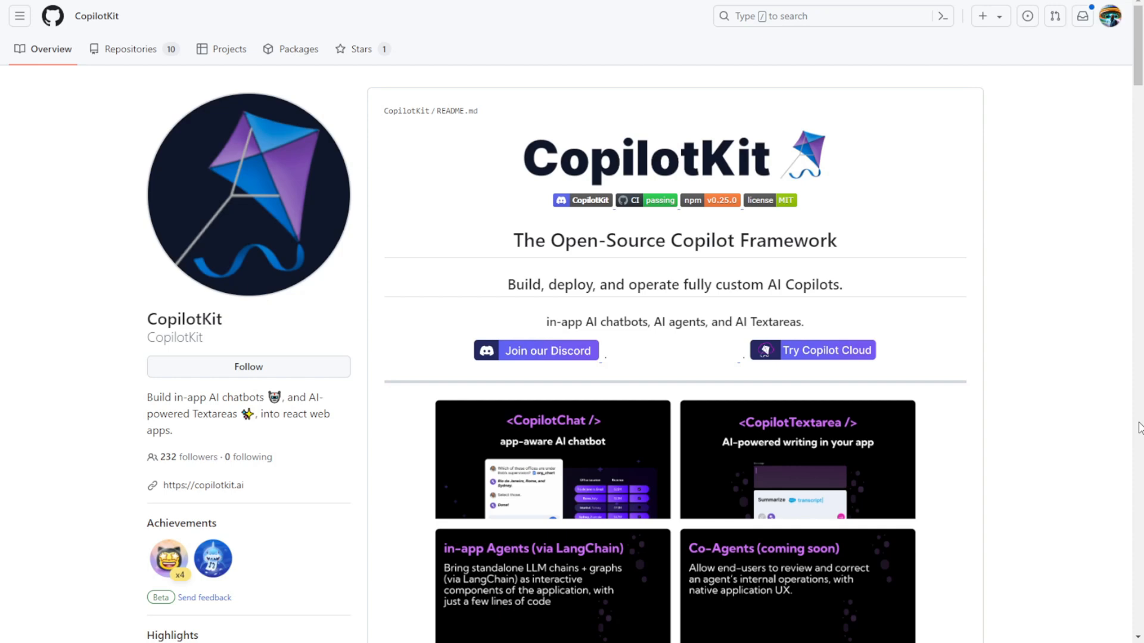
Scroll through the CopilotKit README down to the Hello World templates table
scroll(down, 3)
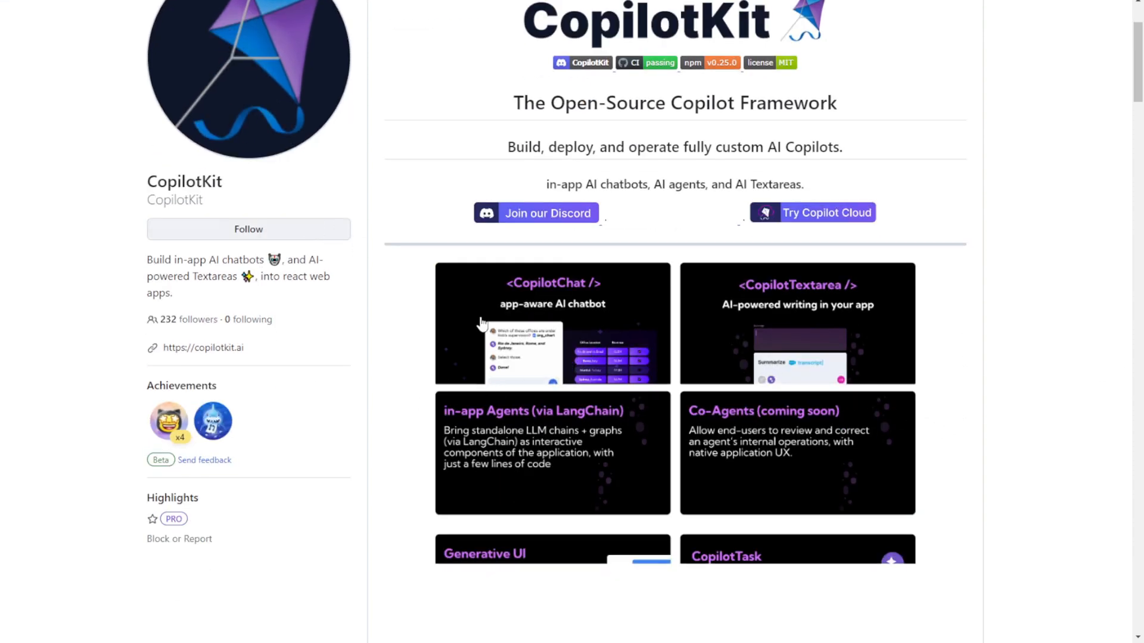
scroll(down, 3)
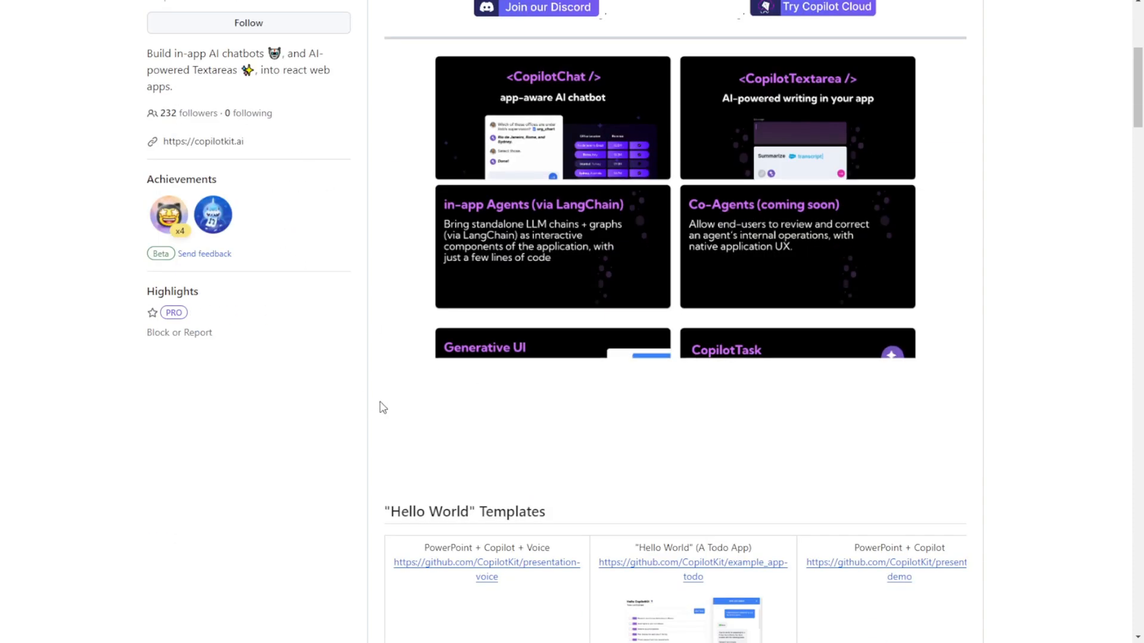
scroll(down, 3)
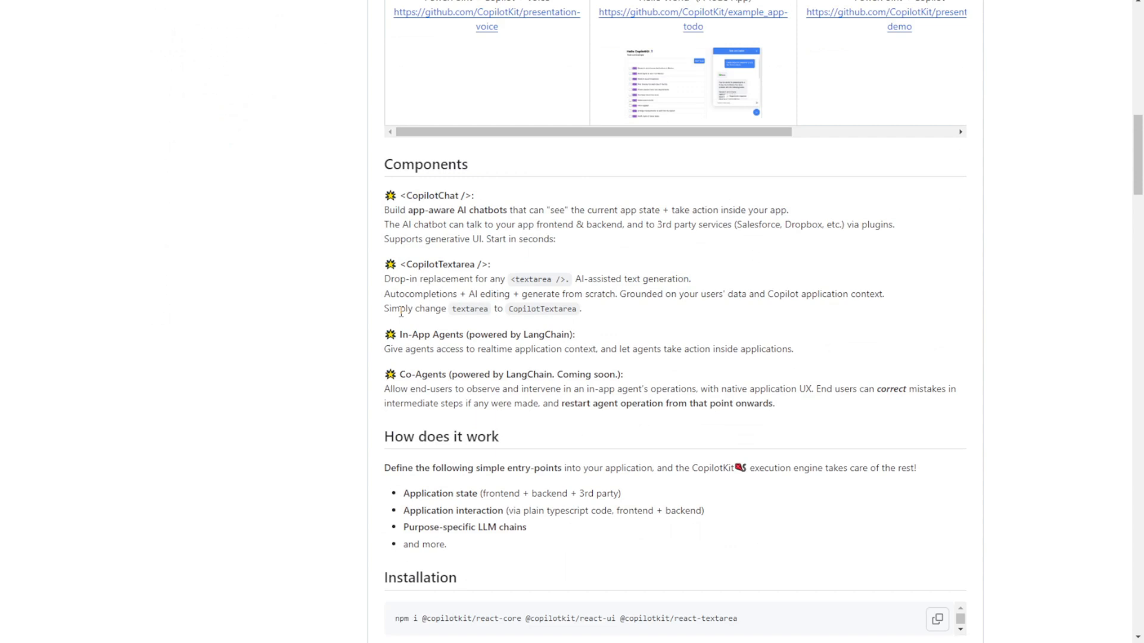
mouse_move(479, 264)
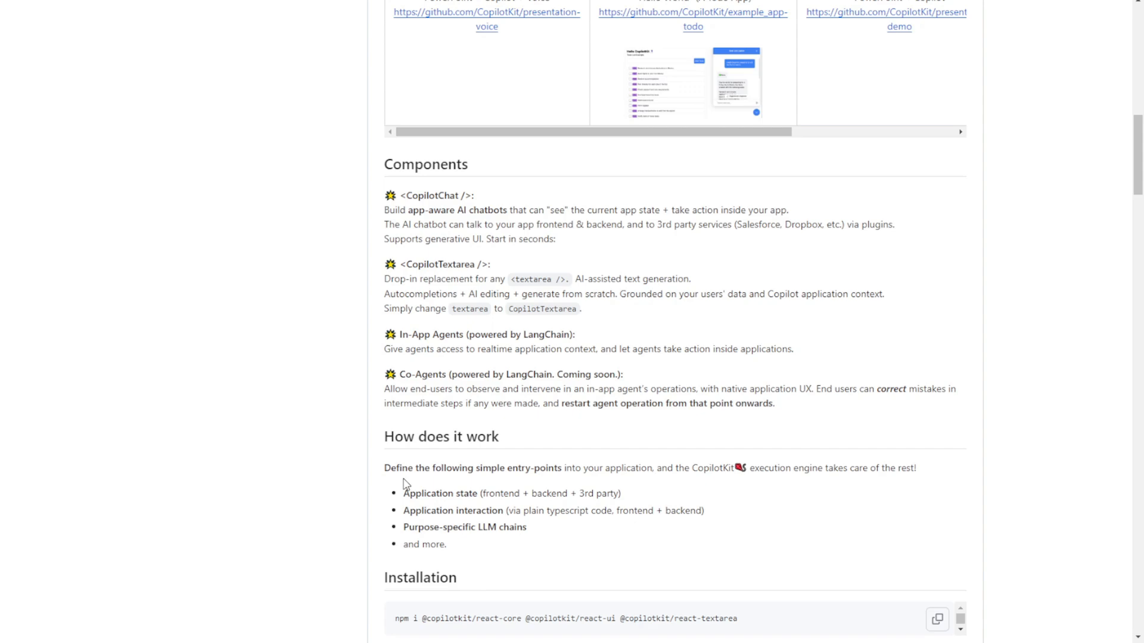
scroll(up, 3)
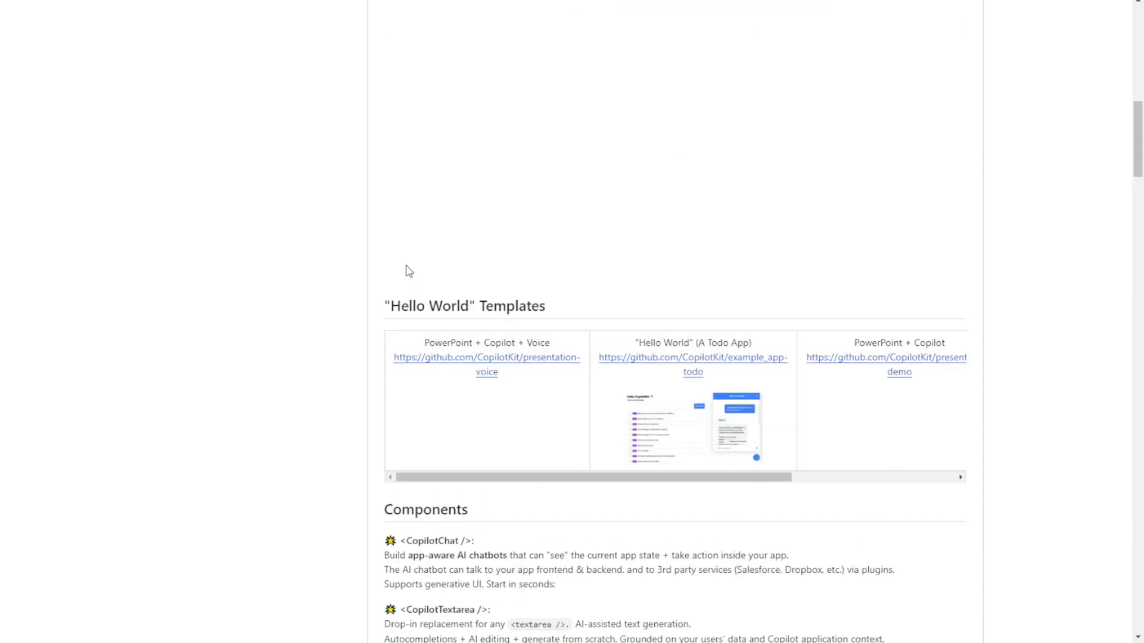
scroll(down, 3)
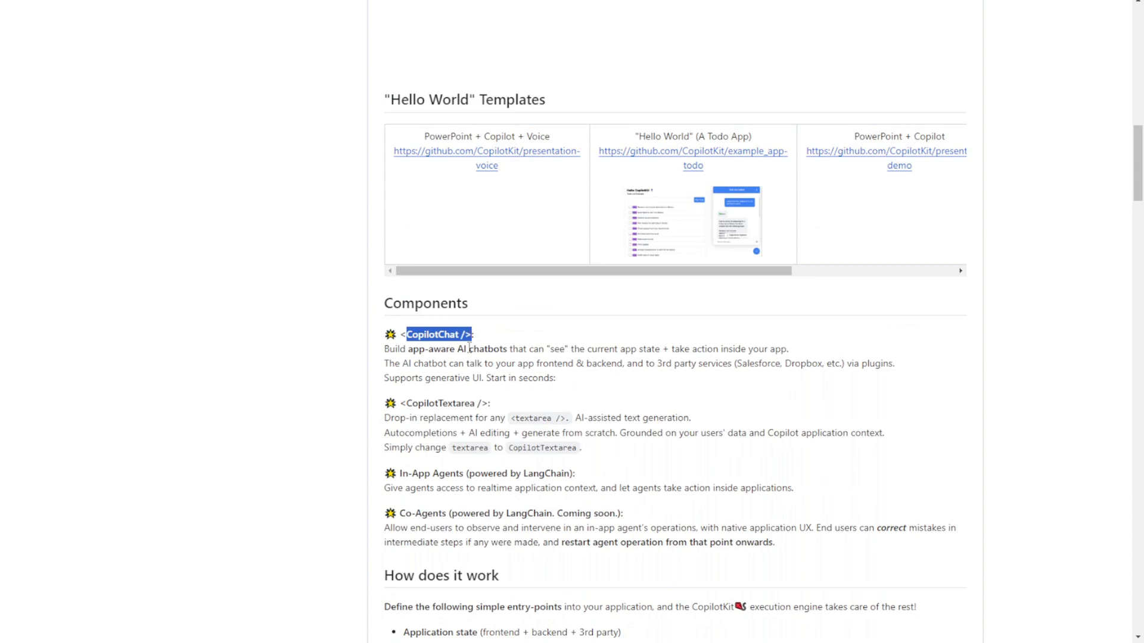
scroll(up, 3)
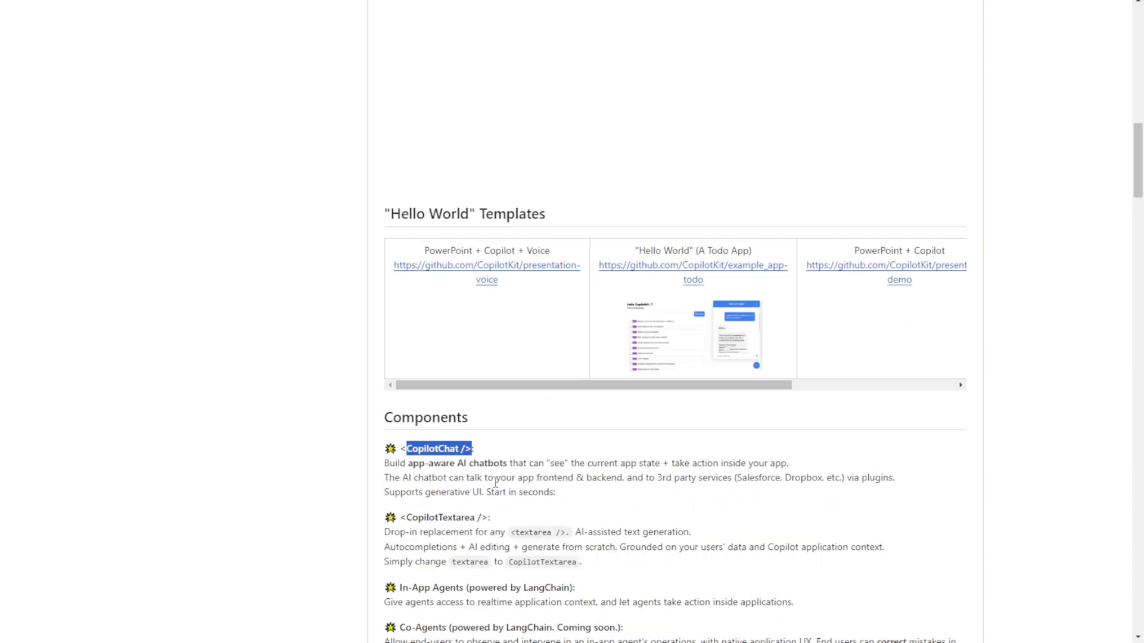
scroll(down, 3)
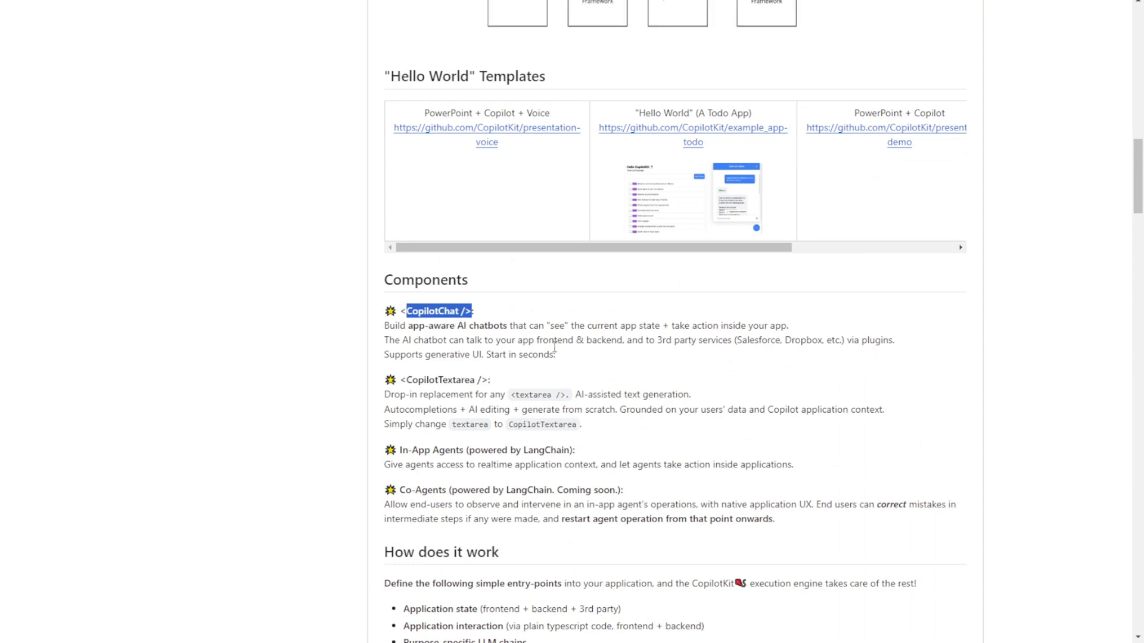
mouse_move(573, 355)
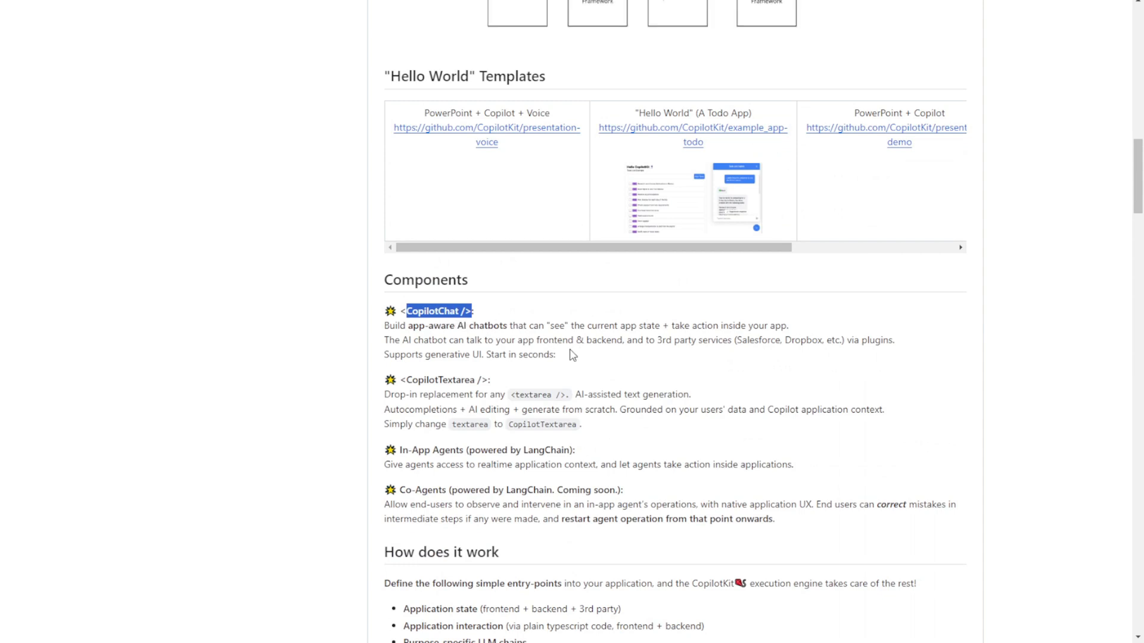
scroll(down, 3)
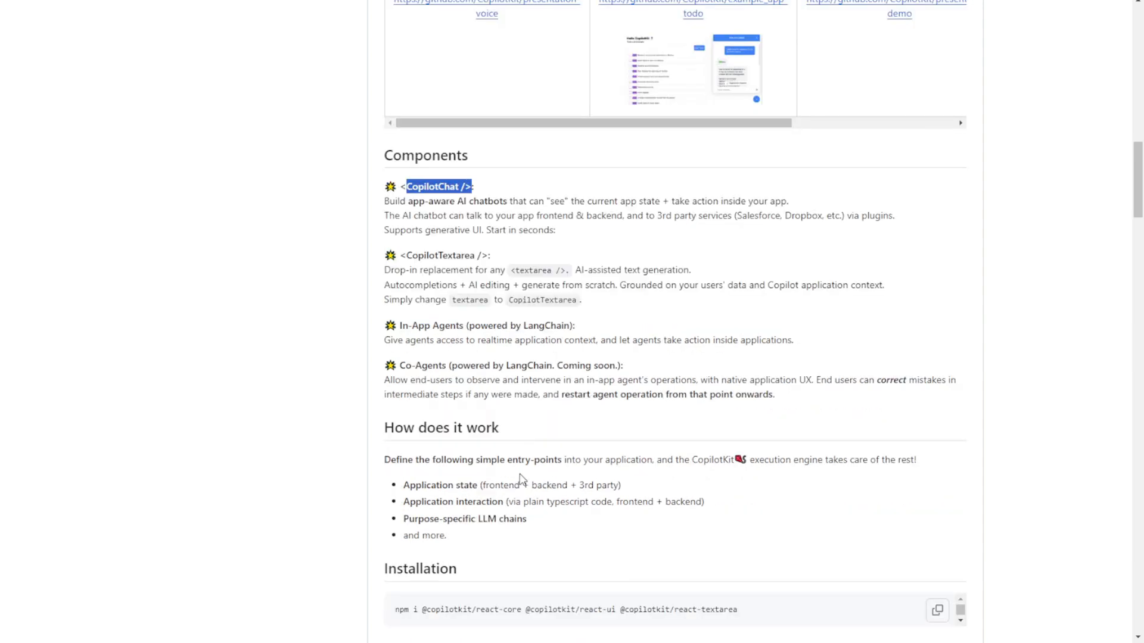
scroll(down, 3)
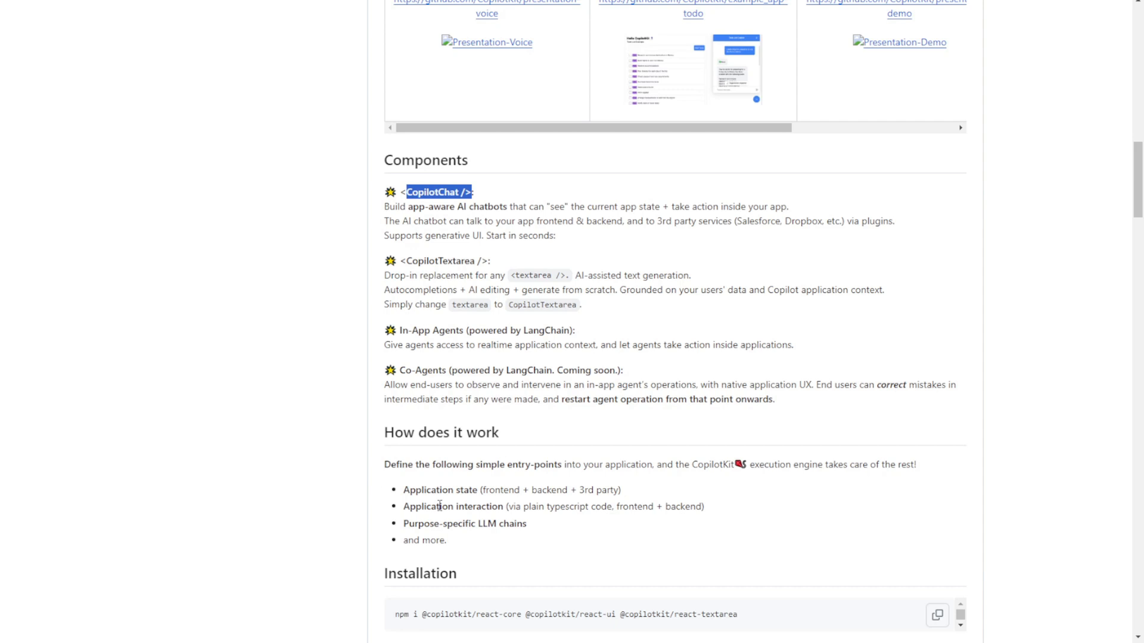
scroll(down, 3)
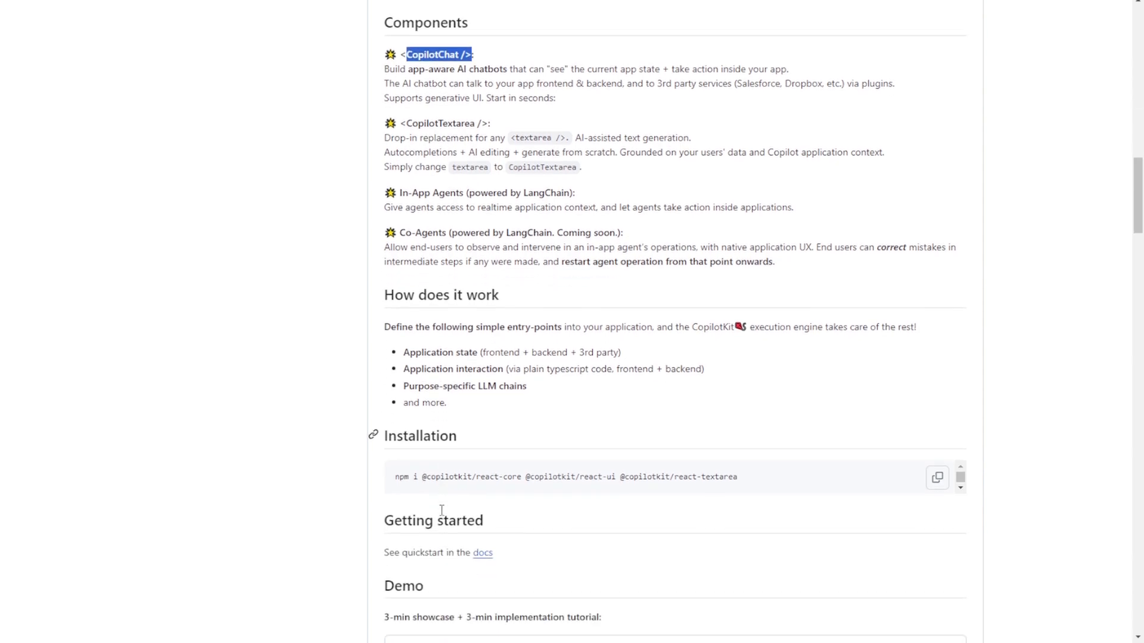
scroll(down, 3)
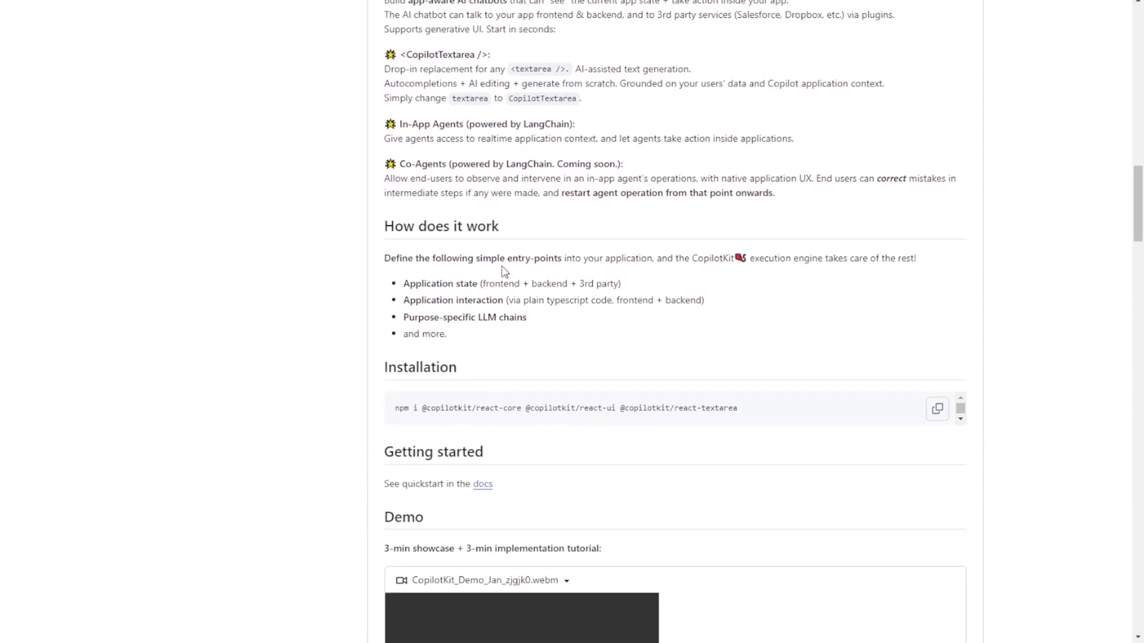
scroll(down, 3)
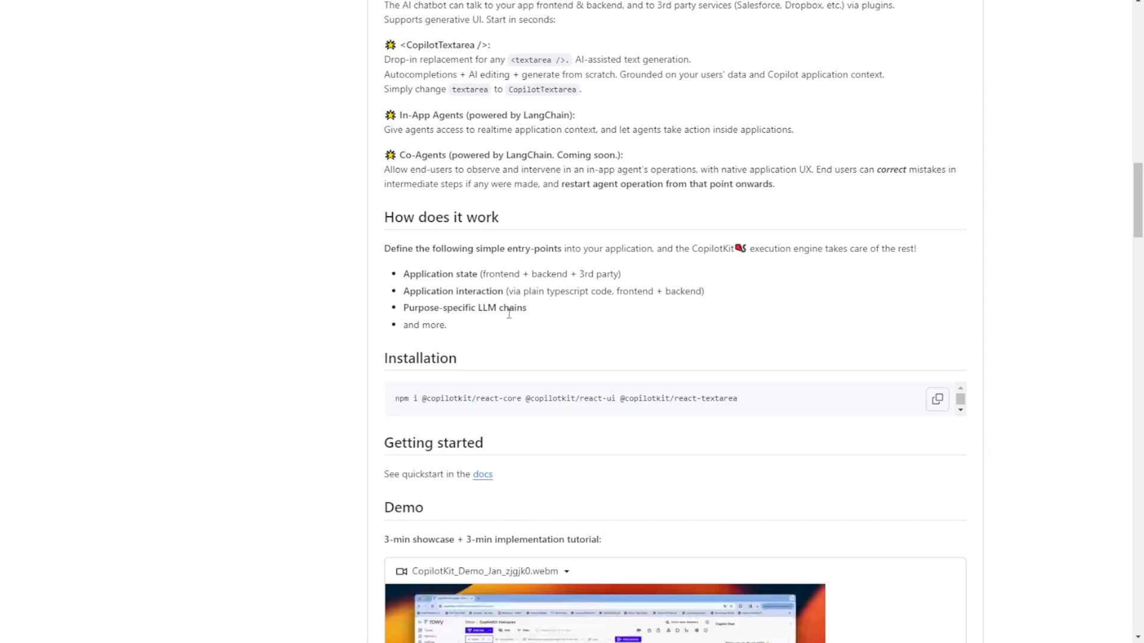
mouse_move(535, 324)
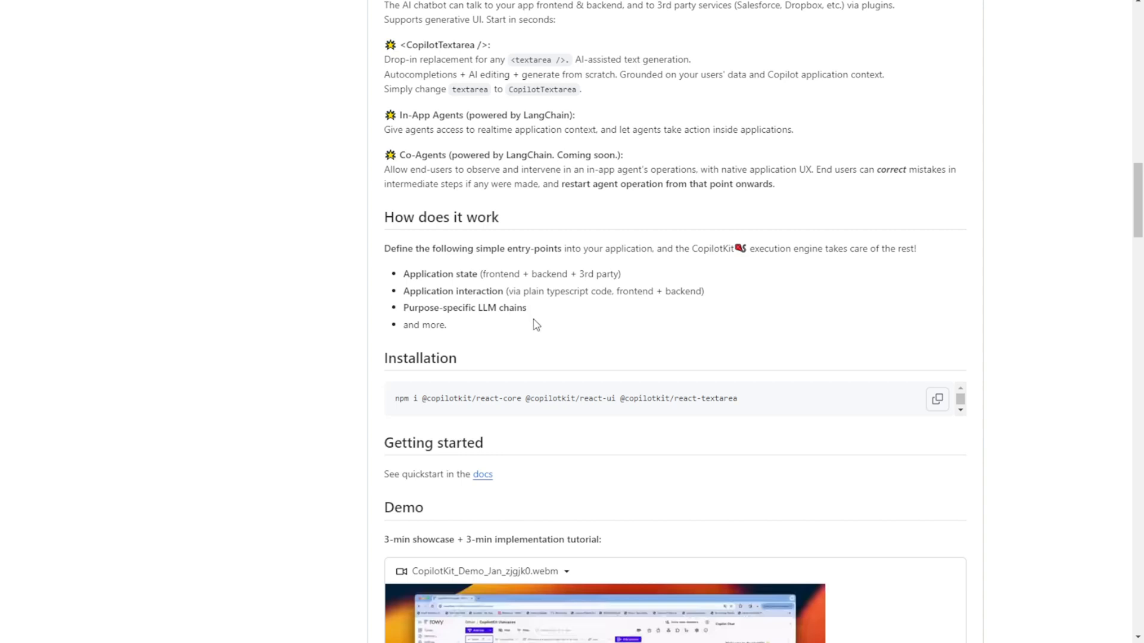
mouse_move(548, 336)
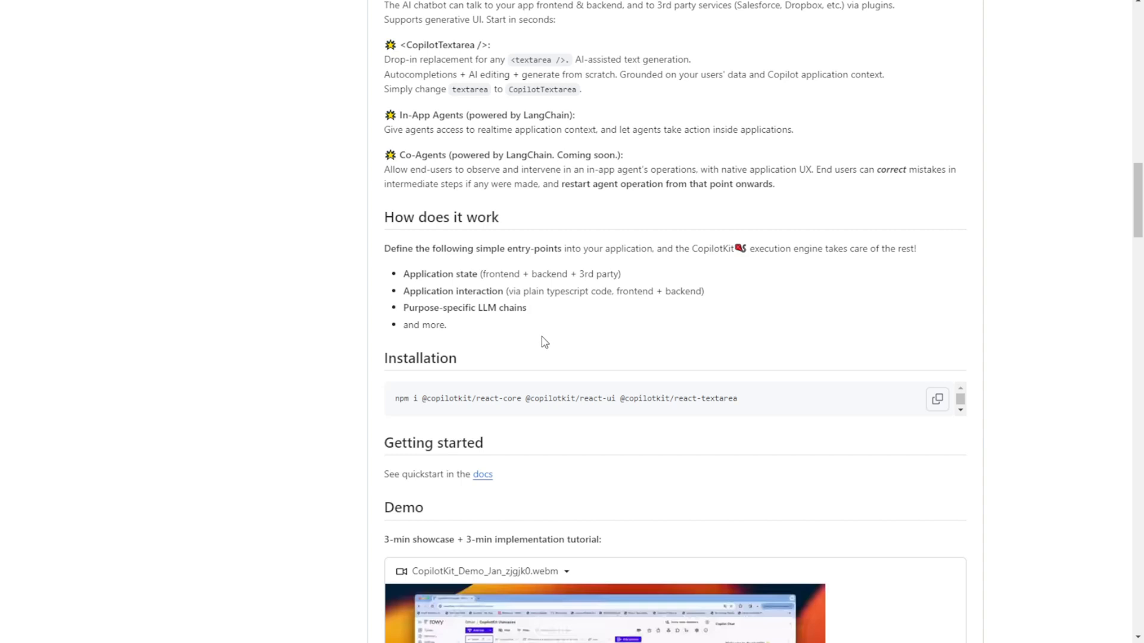
mouse_move(530, 339)
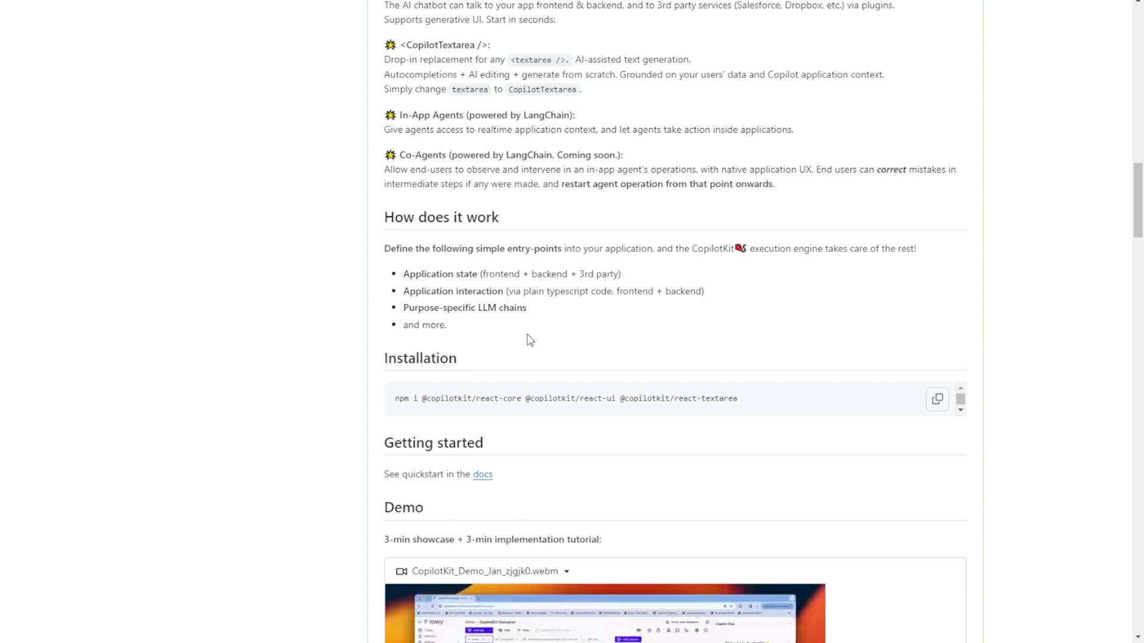
mouse_move(557, 324)
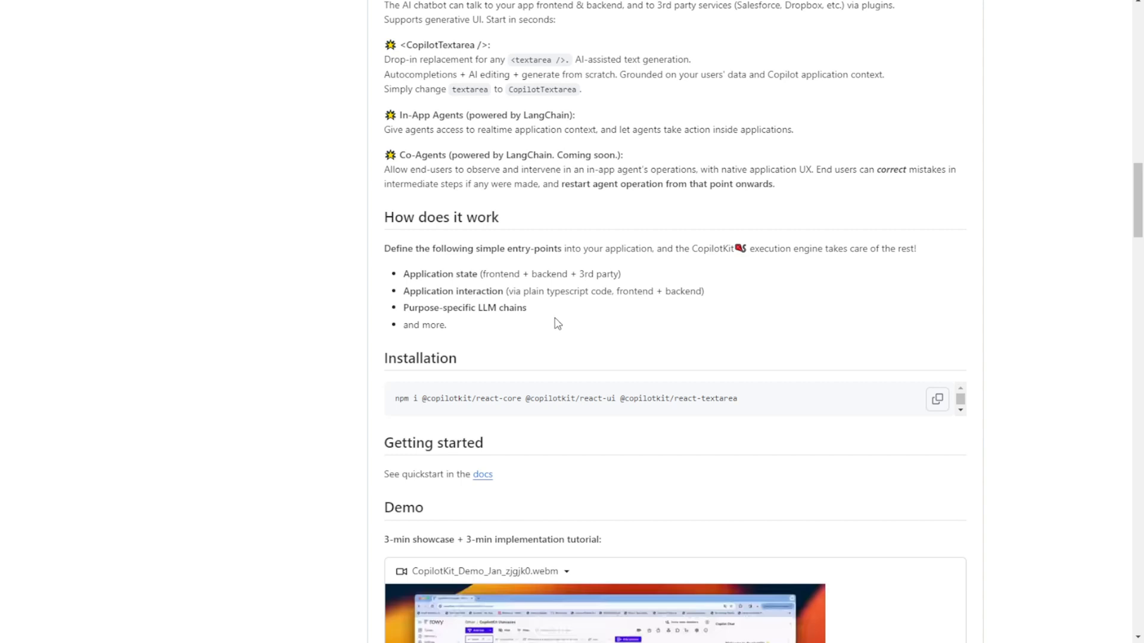
mouse_move(567, 321)
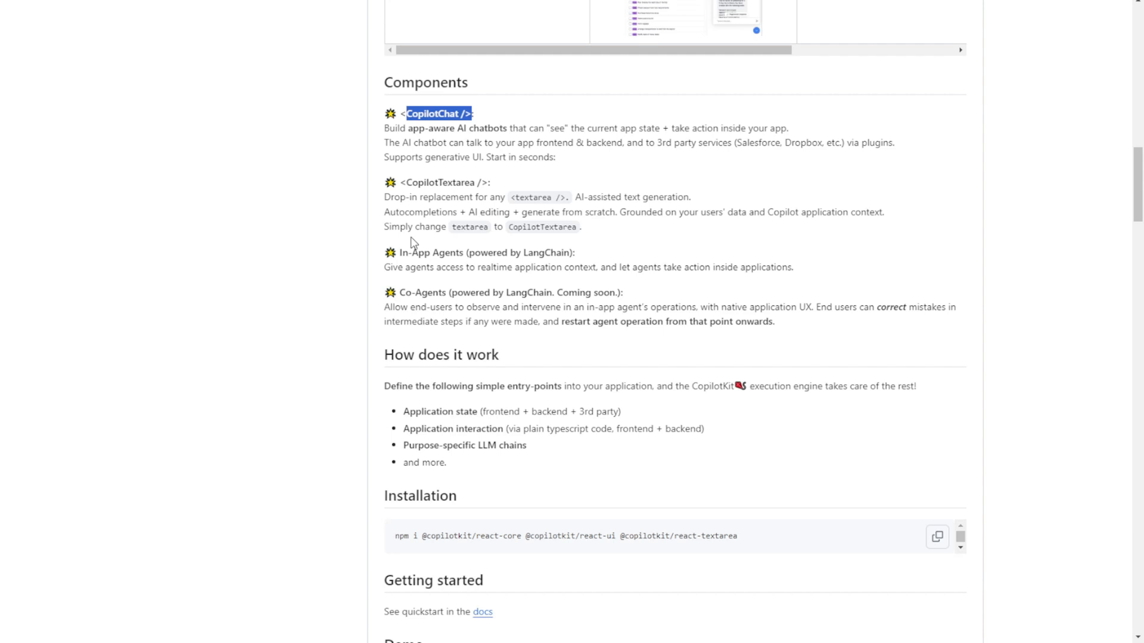
mouse_move(408, 196)
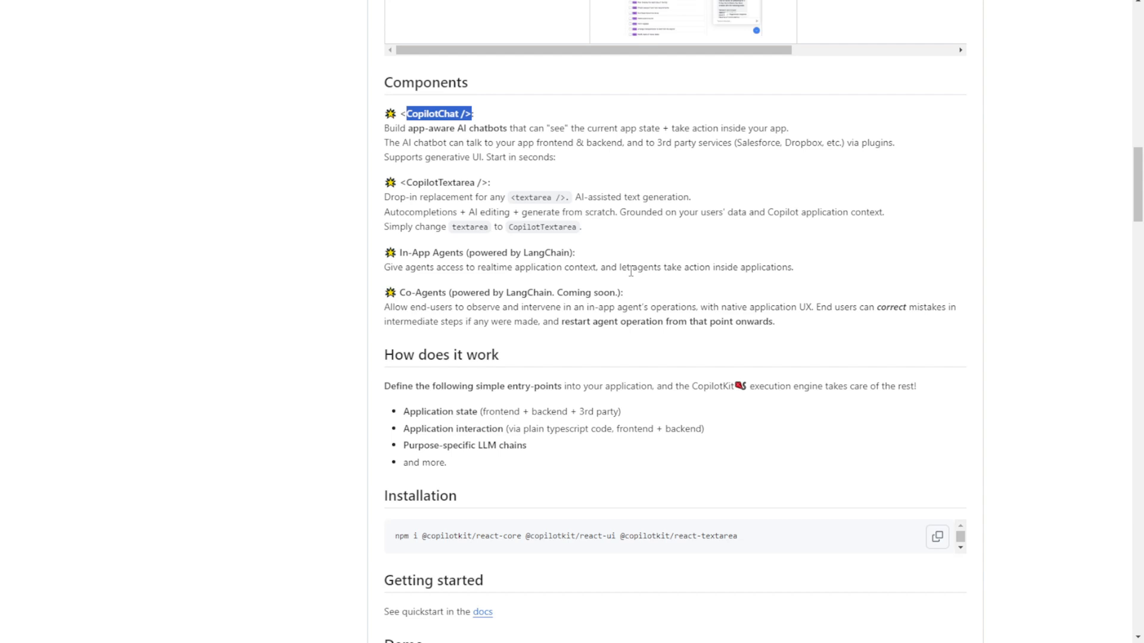
Open the demo-presentation-voice repository from the presentation-voice template link
scroll(down, 3)
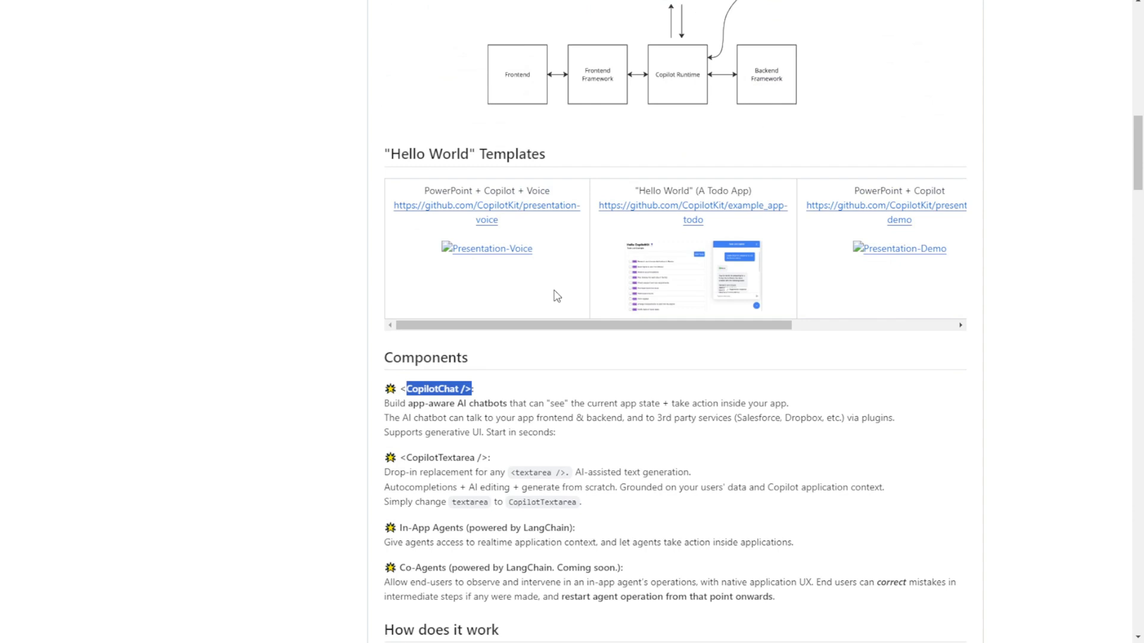
scroll(right, 3)
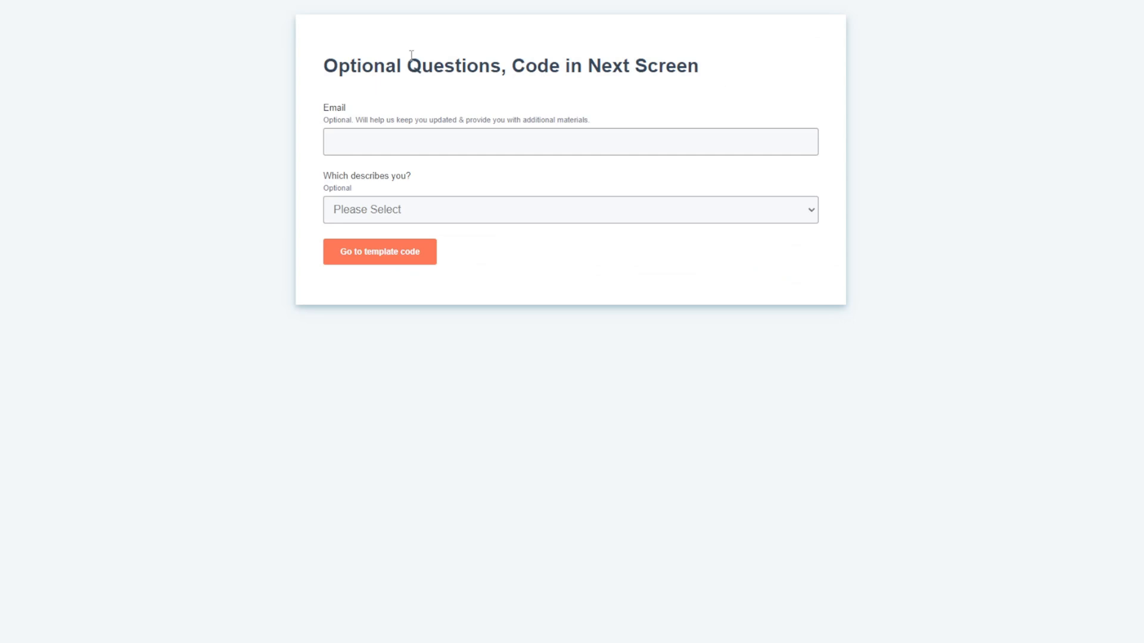
click(379, 252)
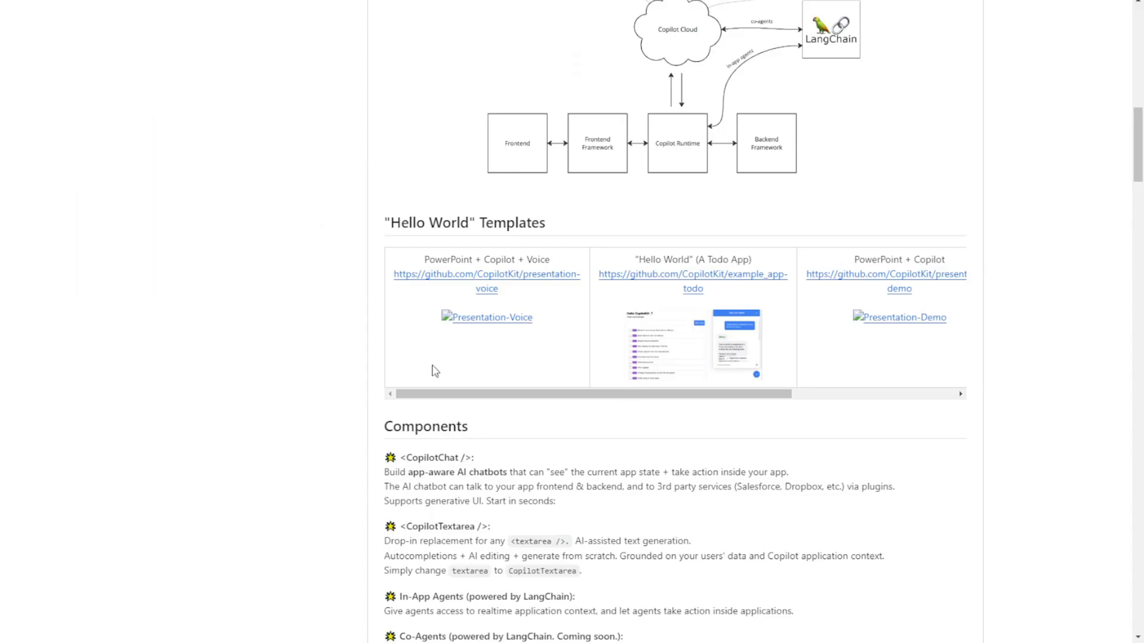
click(486, 281)
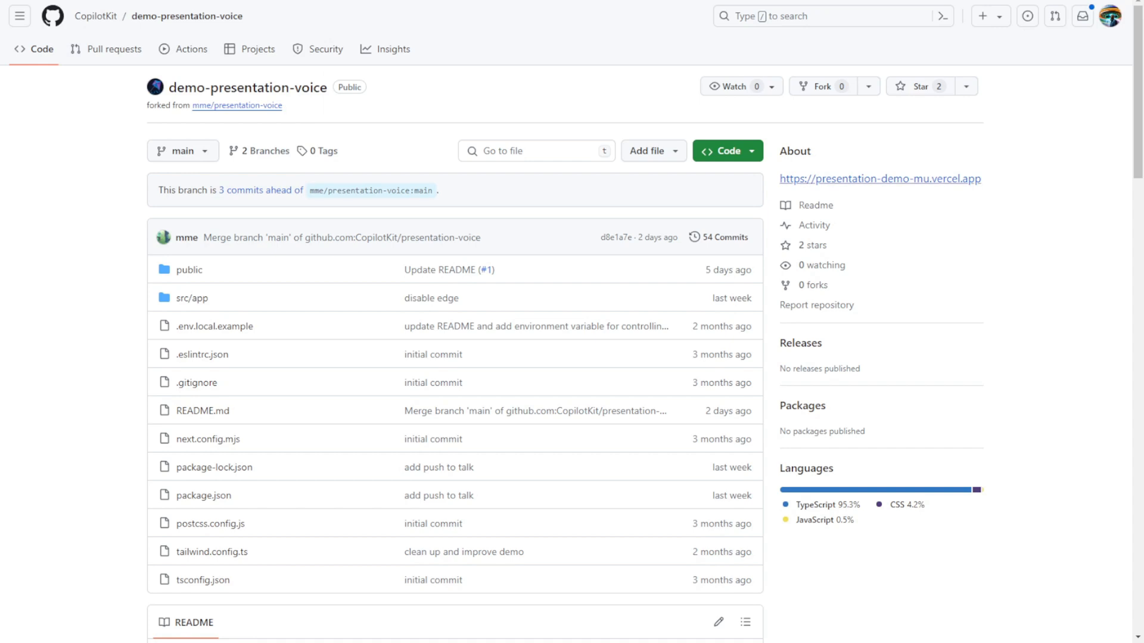
Scroll the demo-presentation-voice README to the 'Run the live demo' section
scroll(down, 3)
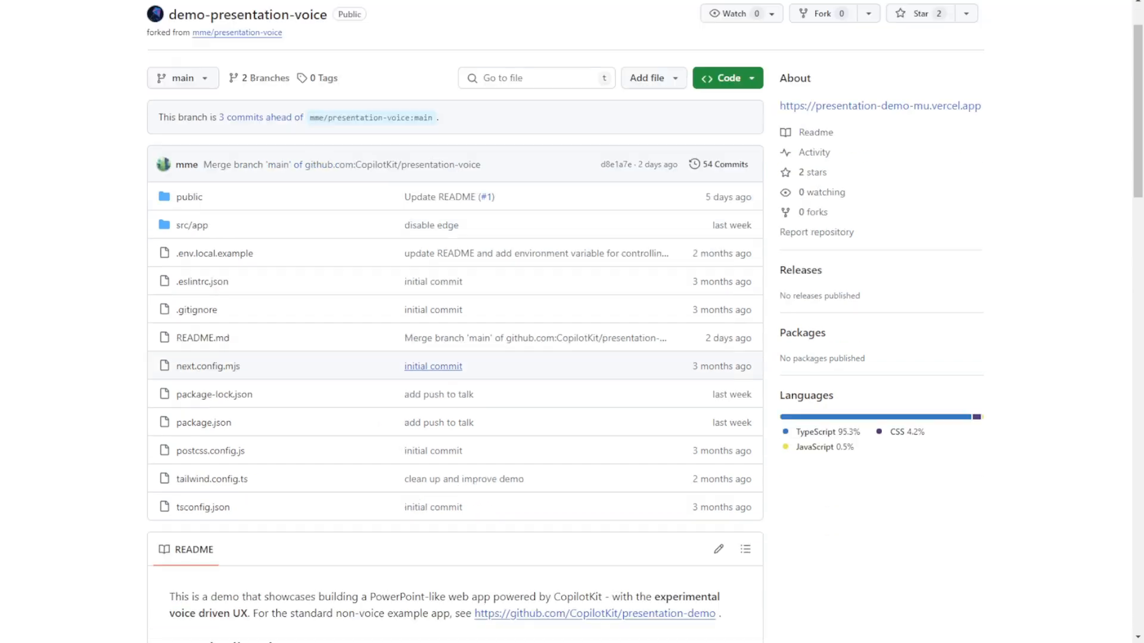
scroll(down, 3)
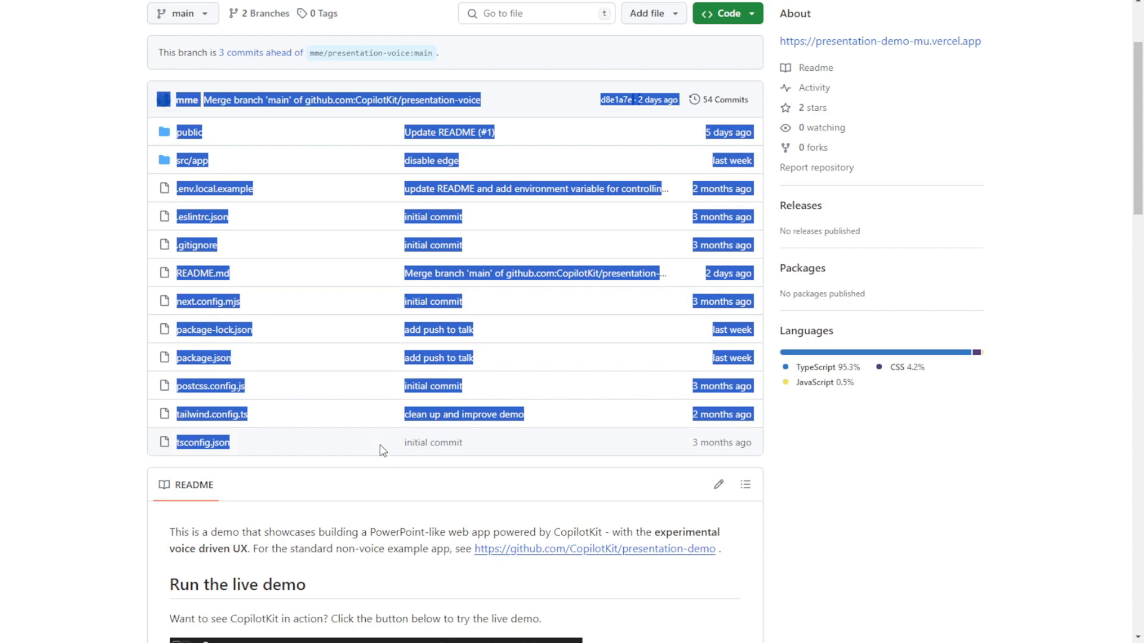
scroll(down, 3)
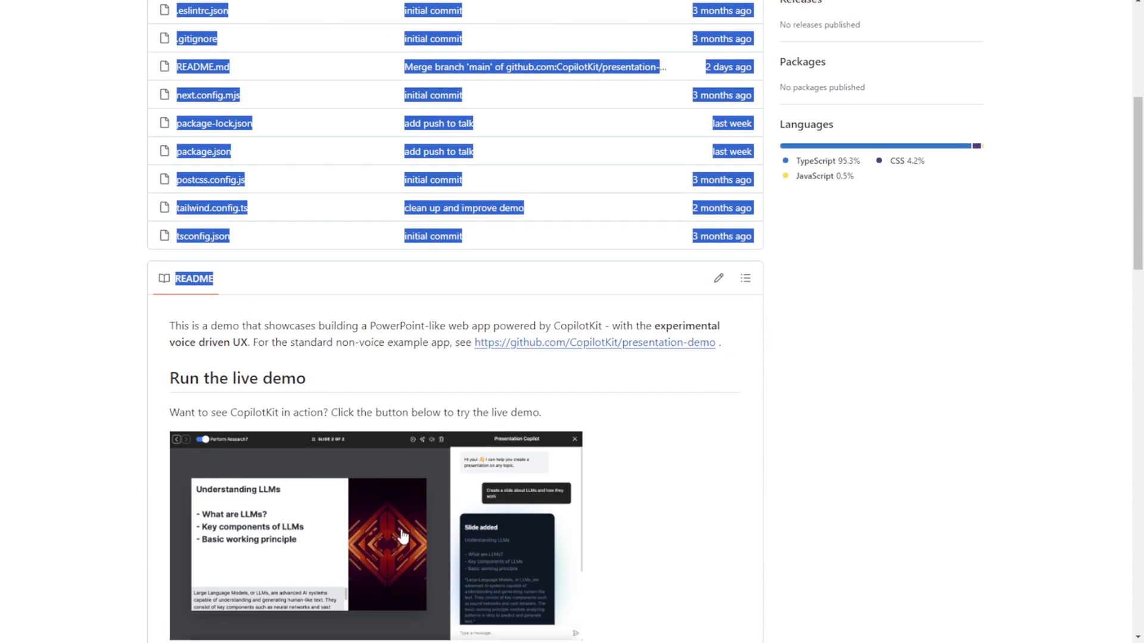
mouse_move(243, 358)
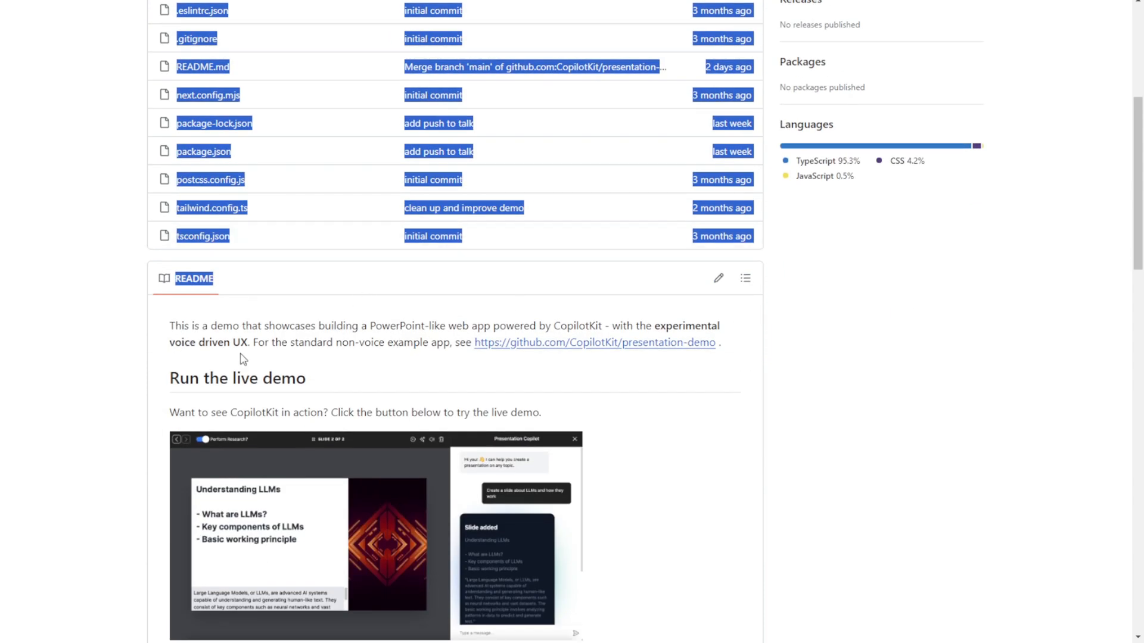
scroll(down, 3)
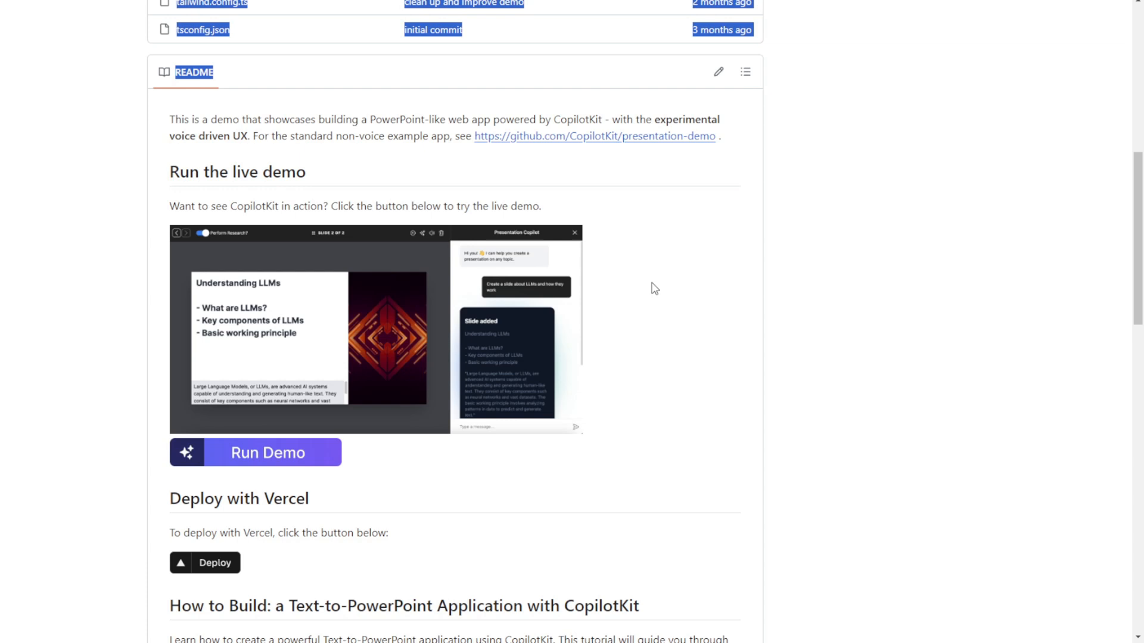
Launch the live demo and enter 'write a presentation about multimodal AI models' in the chat
click(255, 453)
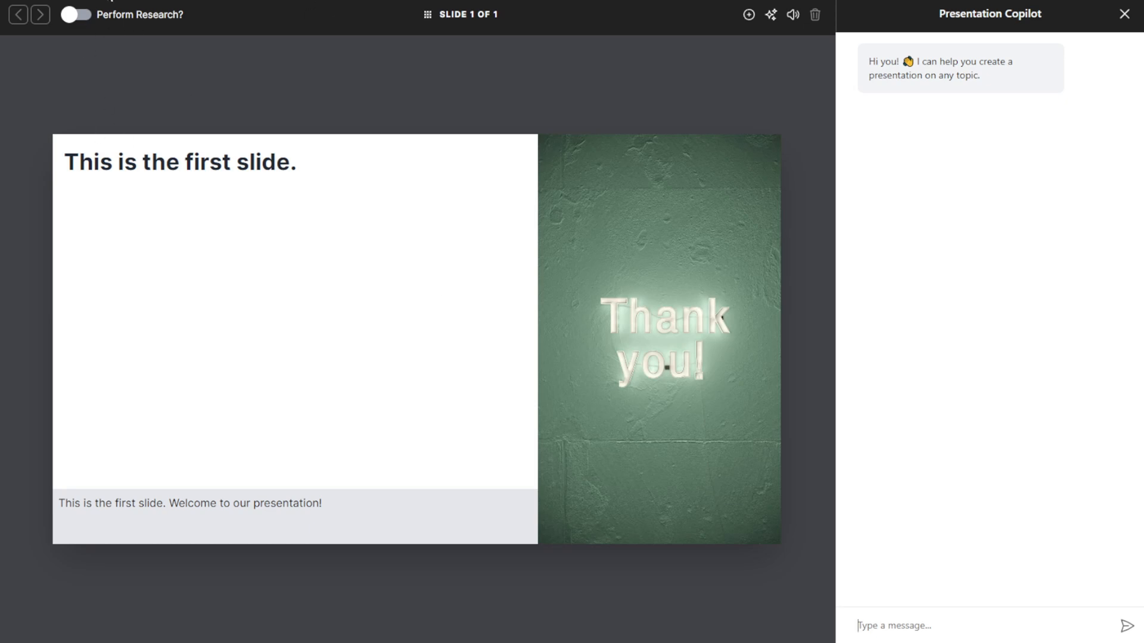
mouse_move(346, 605)
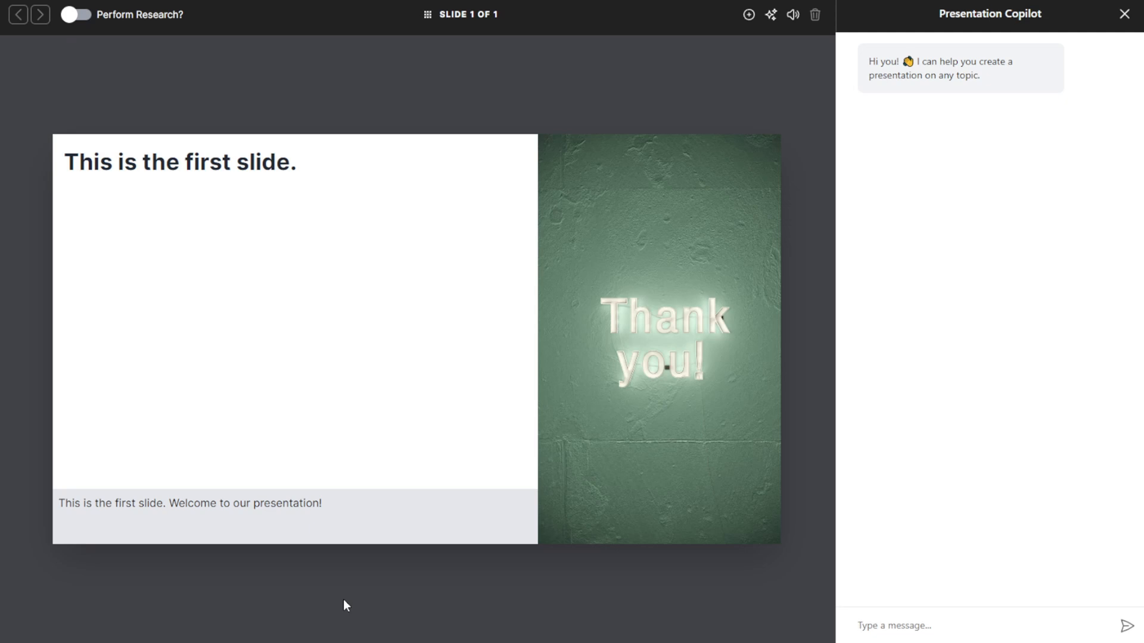
mouse_move(337, 554)
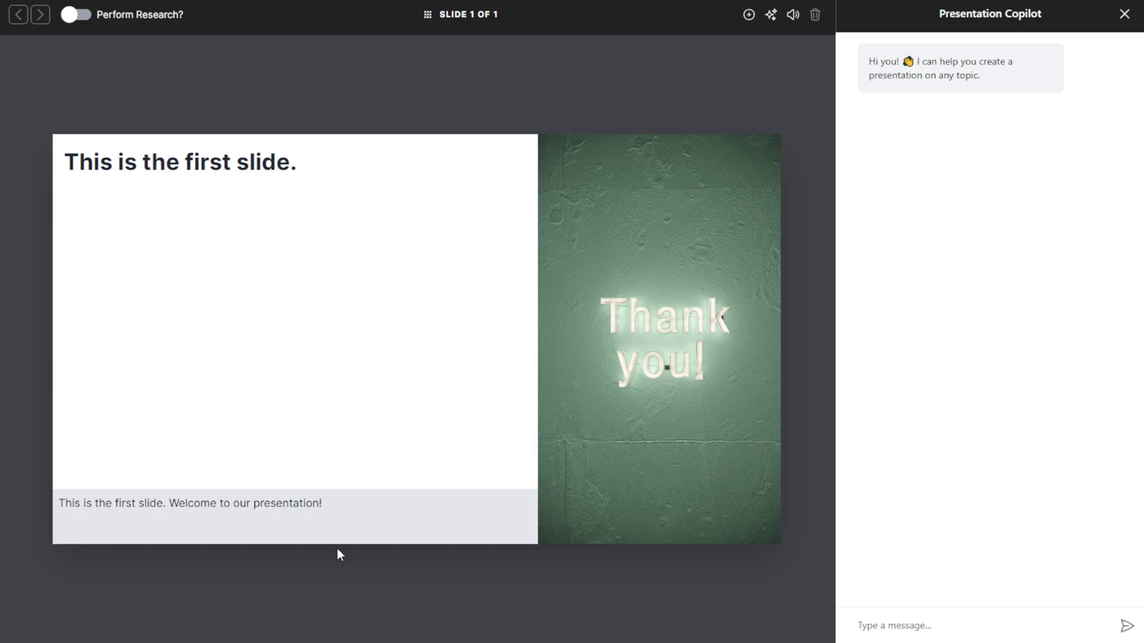
mouse_move(230, 18)
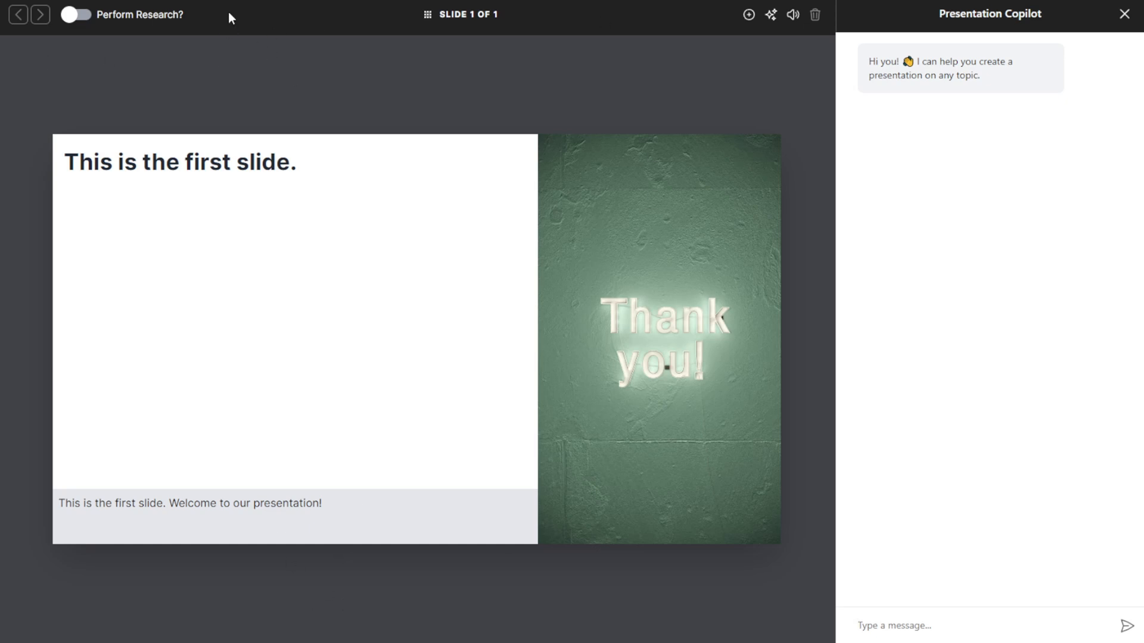
mouse_move(33, 62)
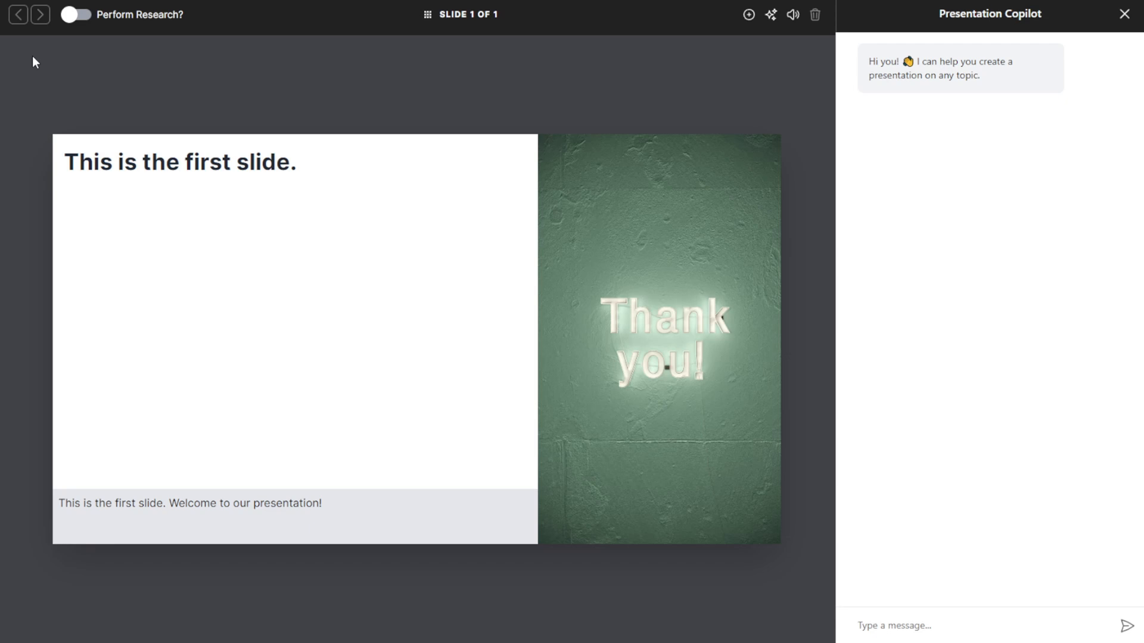
mouse_move(828, 74)
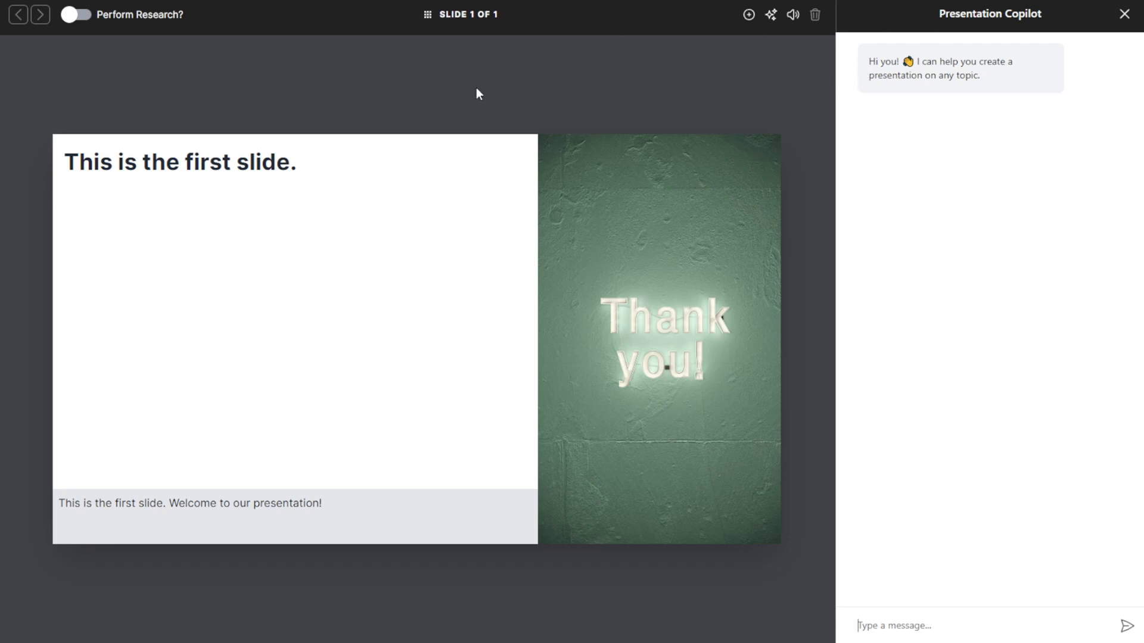
mouse_move(557, 83)
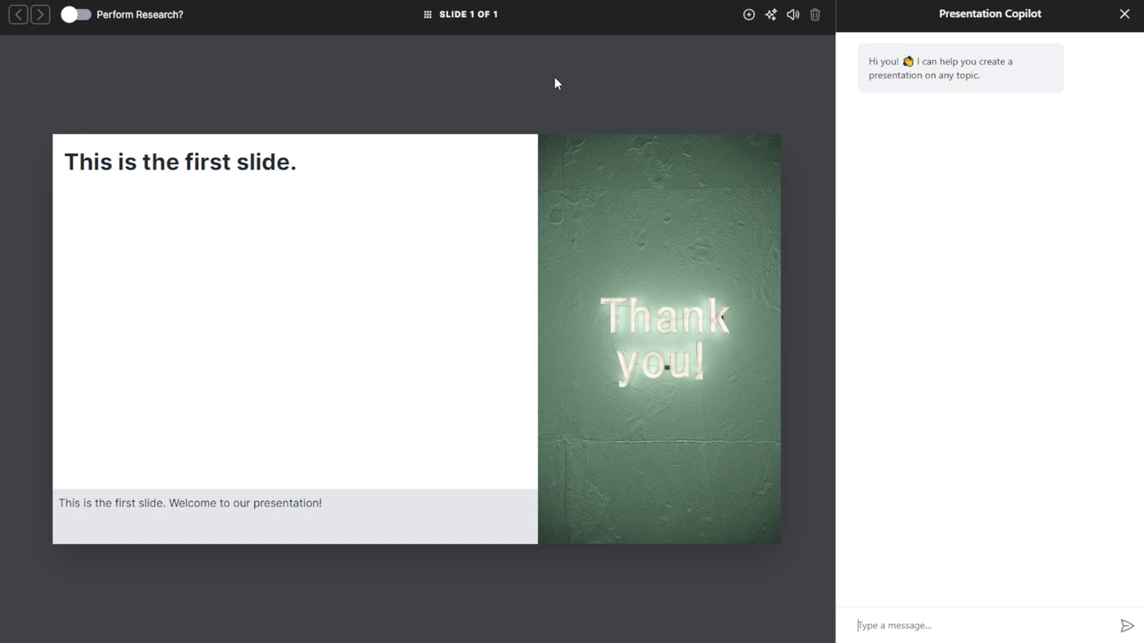
text(w)
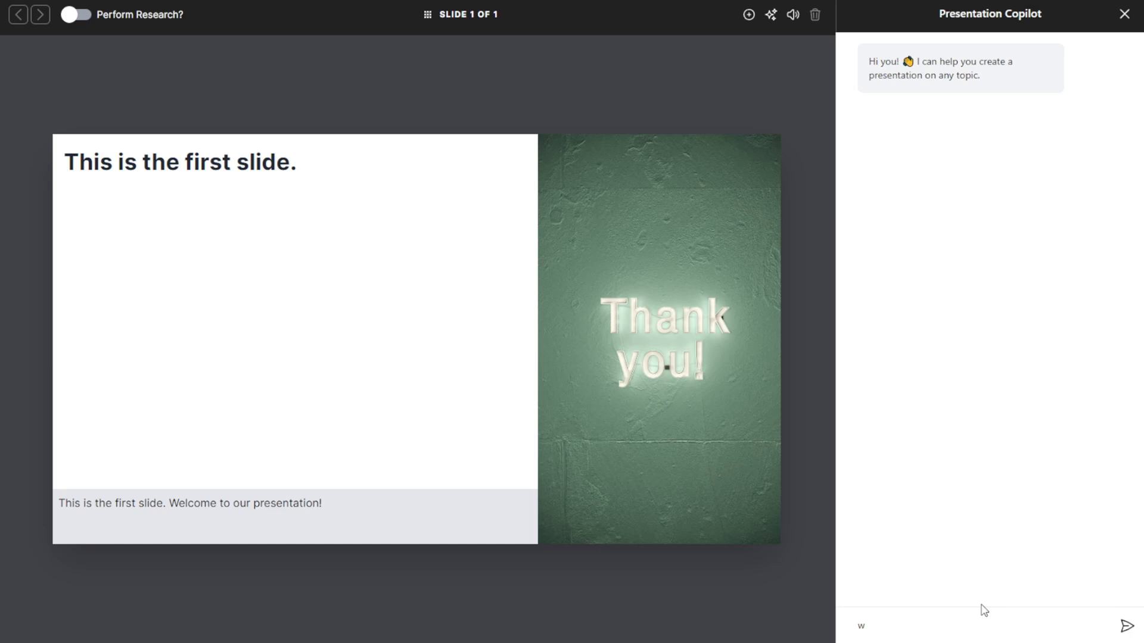
text(rite a presentation about multimodal AI models)
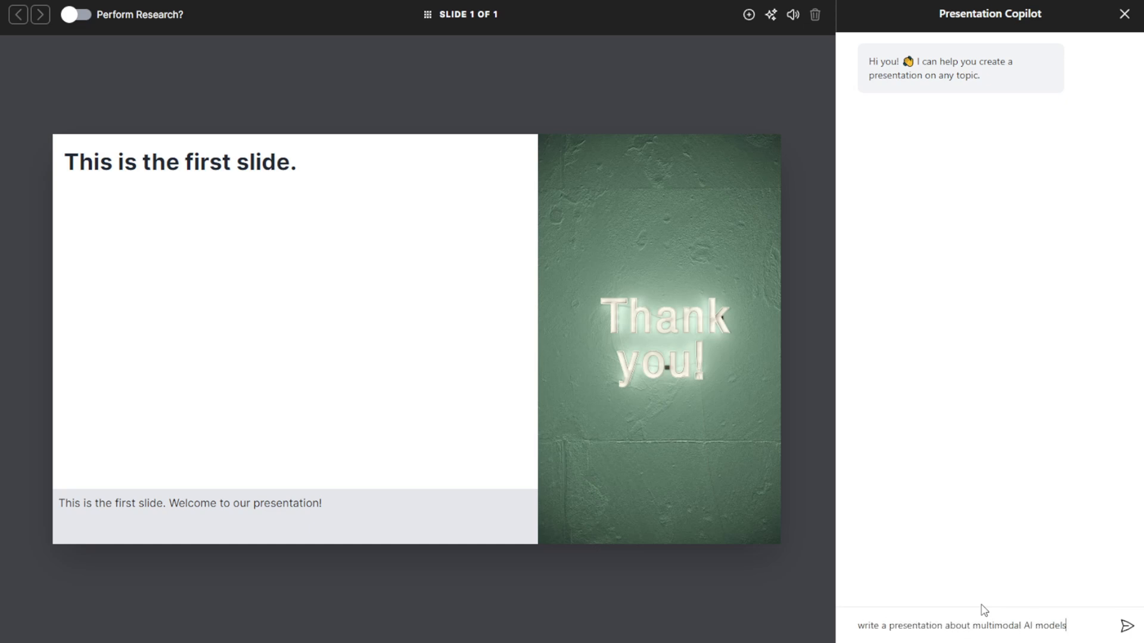
Send the request and select the seven slide titles in the assistant's reply
click(1125, 625)
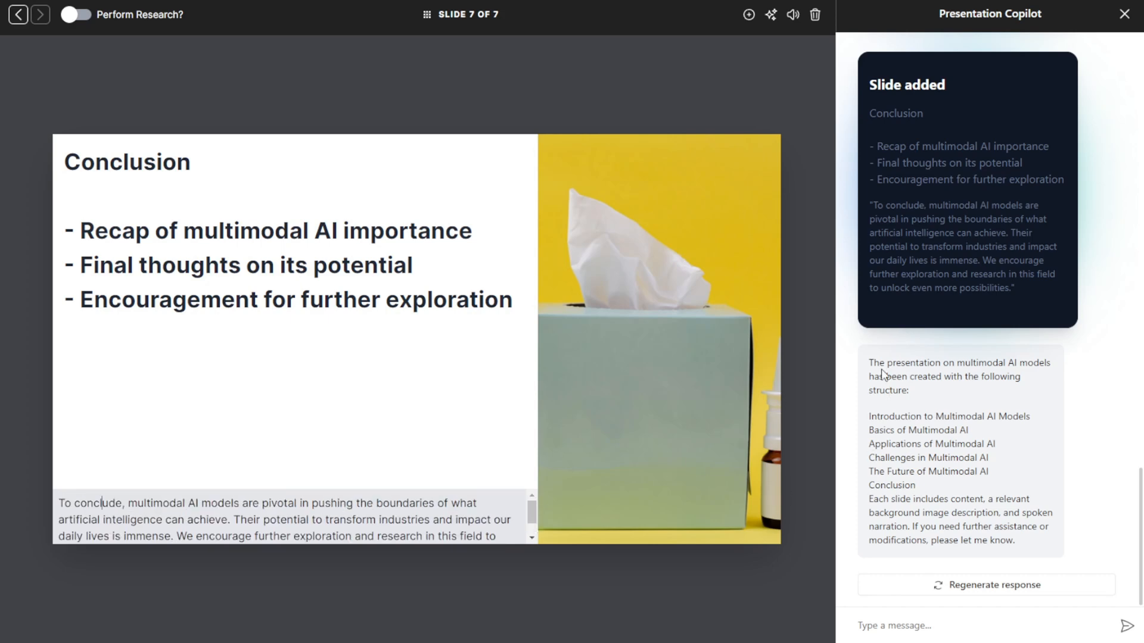
drag(873, 362, 956, 472)
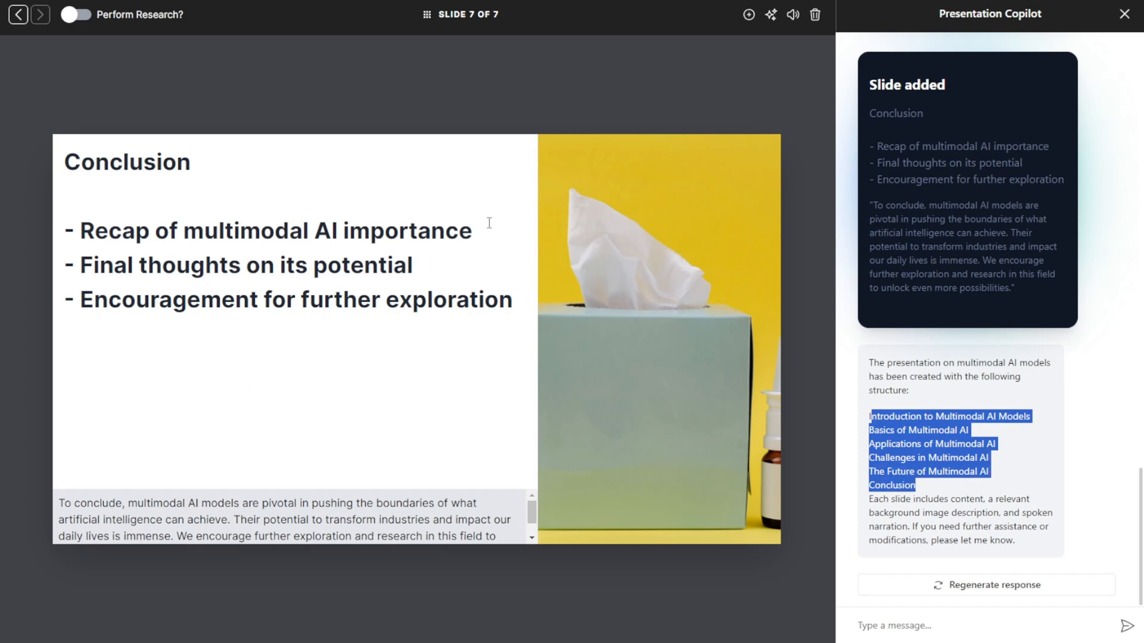
mouse_move(568, 261)
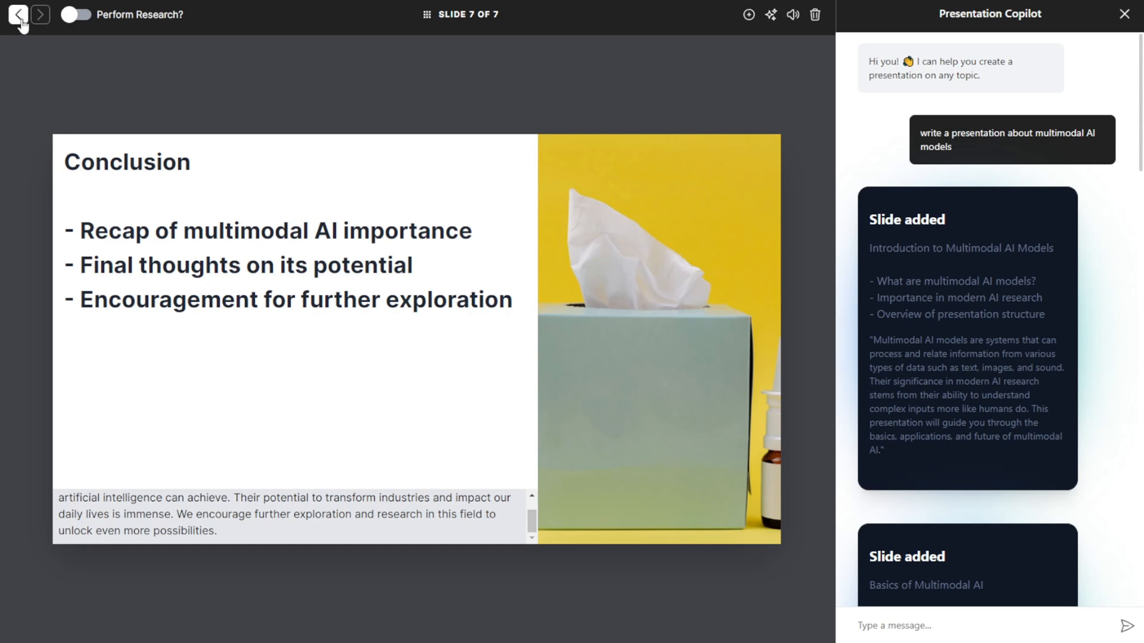
Page back through the deck, then forward to slide 4, Applications of Multimodal AI
click(16, 14)
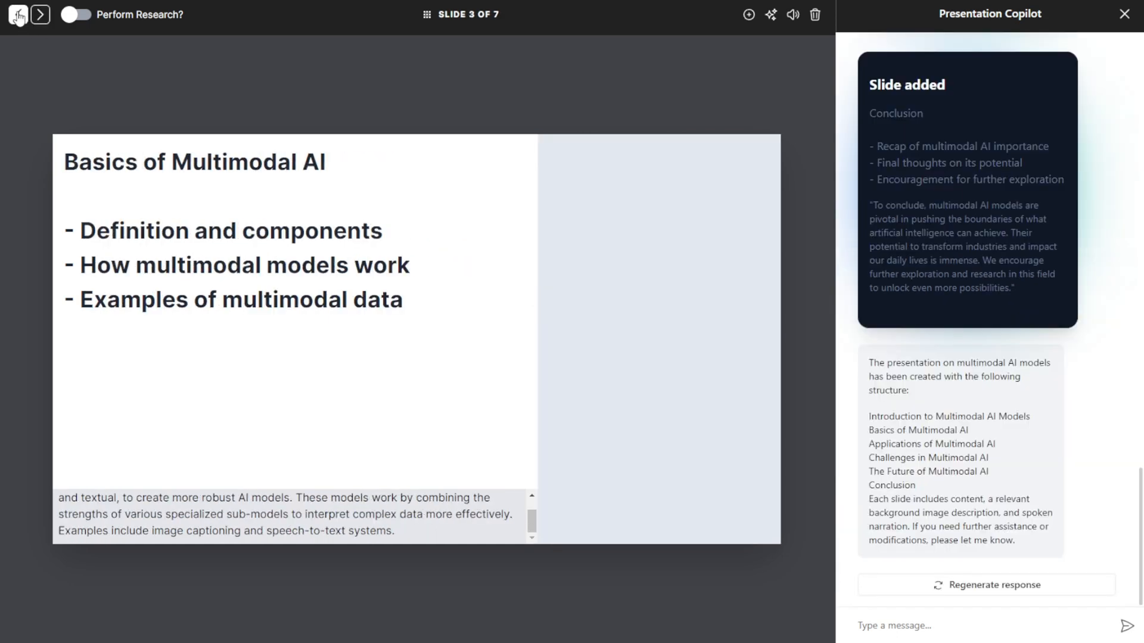
click(18, 14)
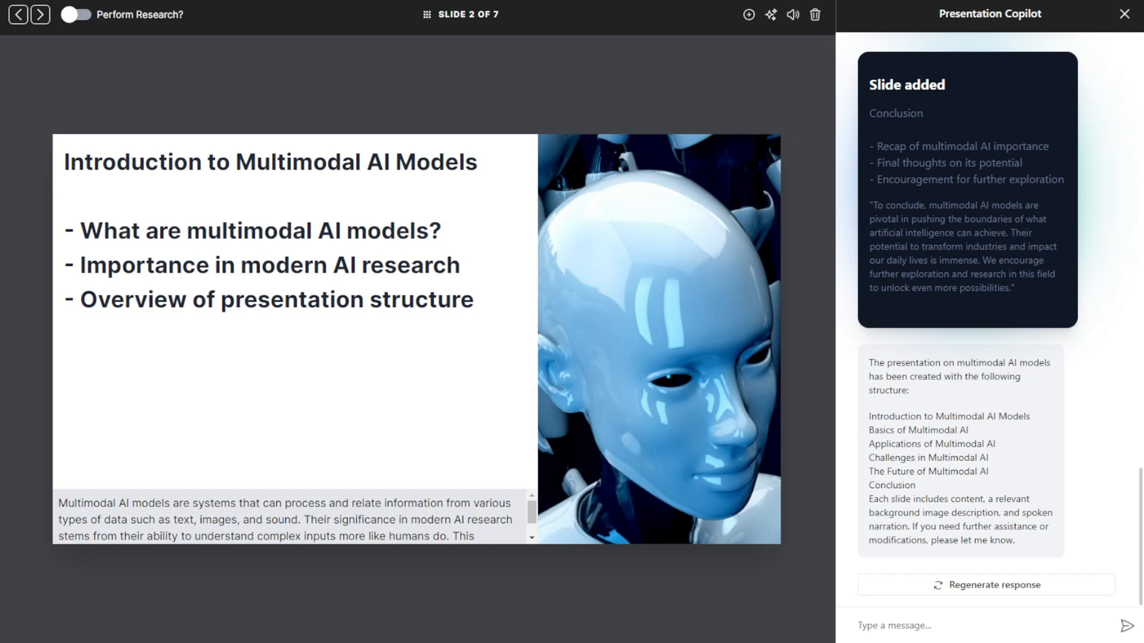
click(38, 15)
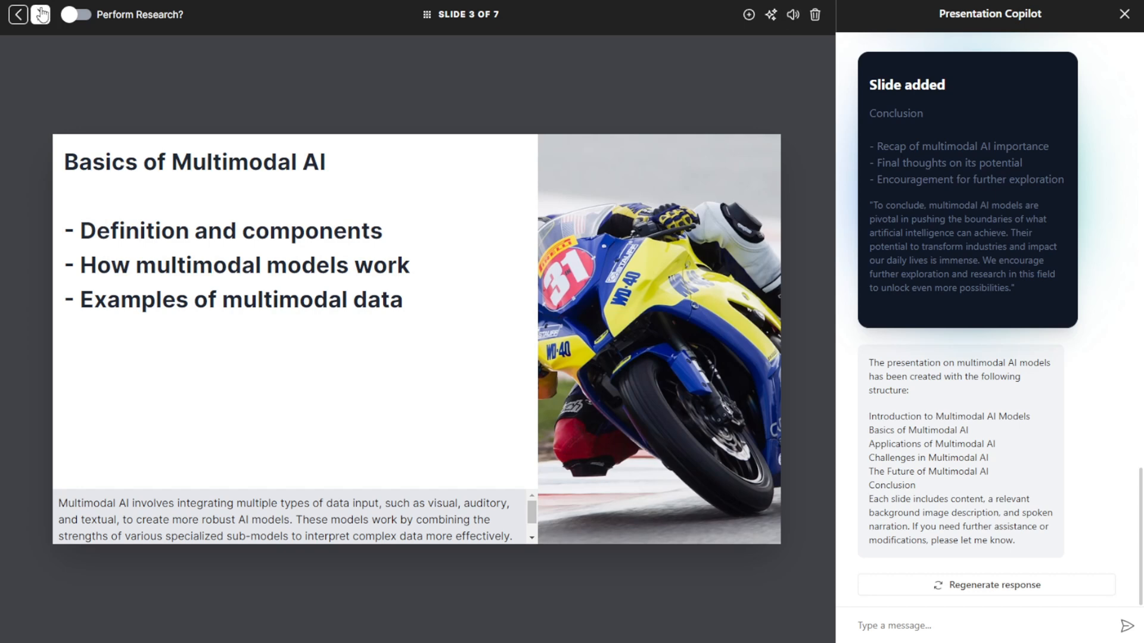
click(41, 14)
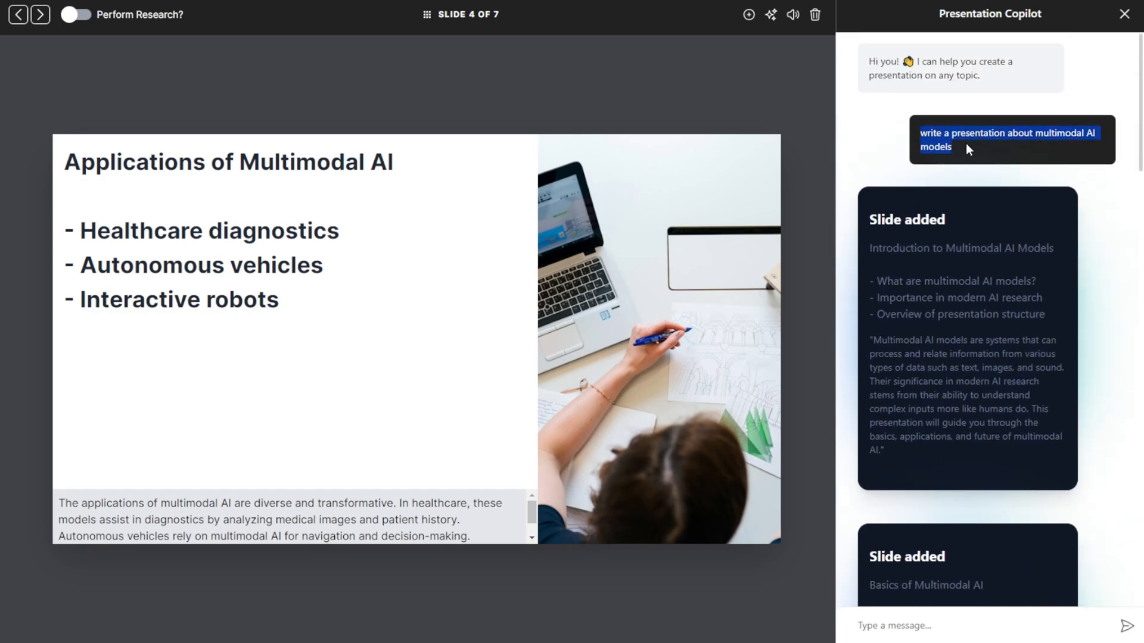
mouse_move(914, 171)
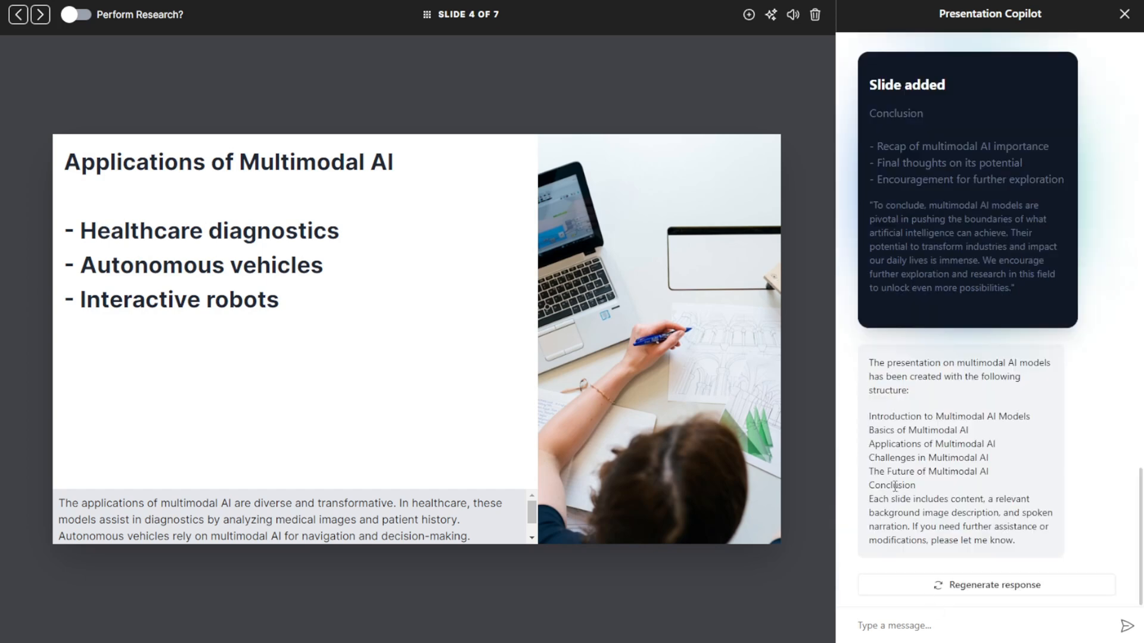
Send a chat request asking the assistant to expand the Conclusion slide
click(948, 626)
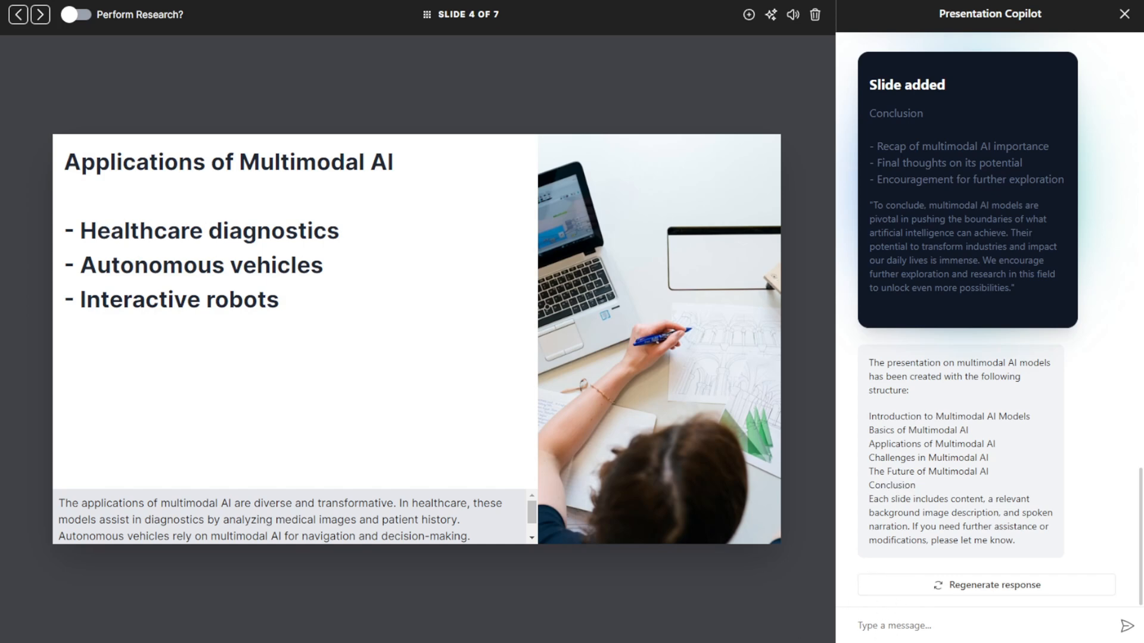
text(For Conclusion, expand mo)
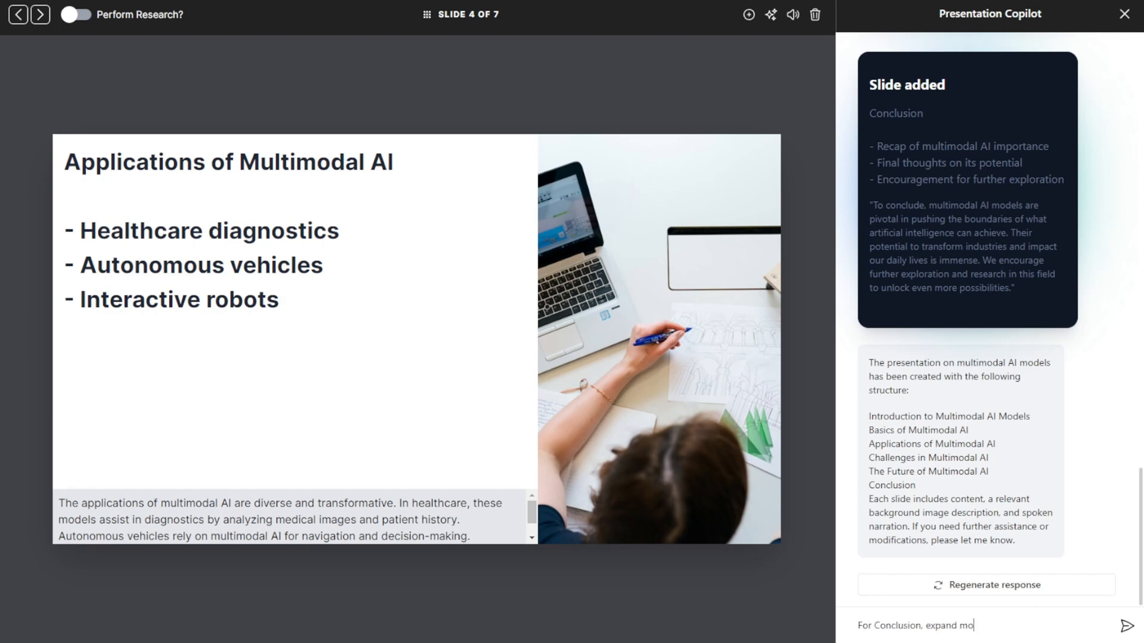
click(1125, 625)
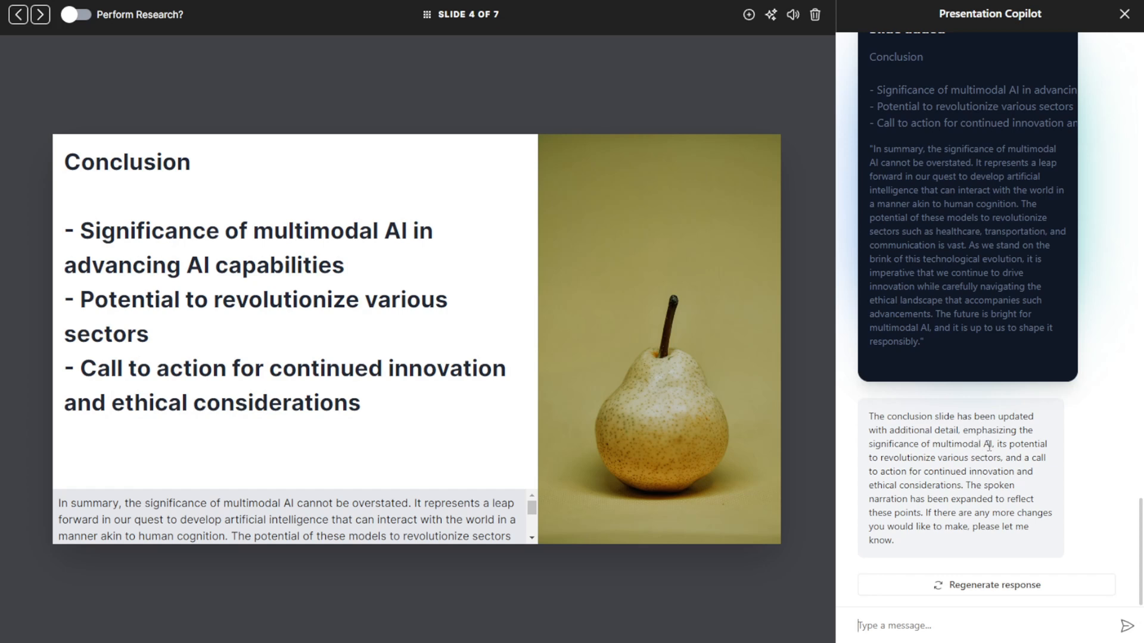
mouse_move(947, 429)
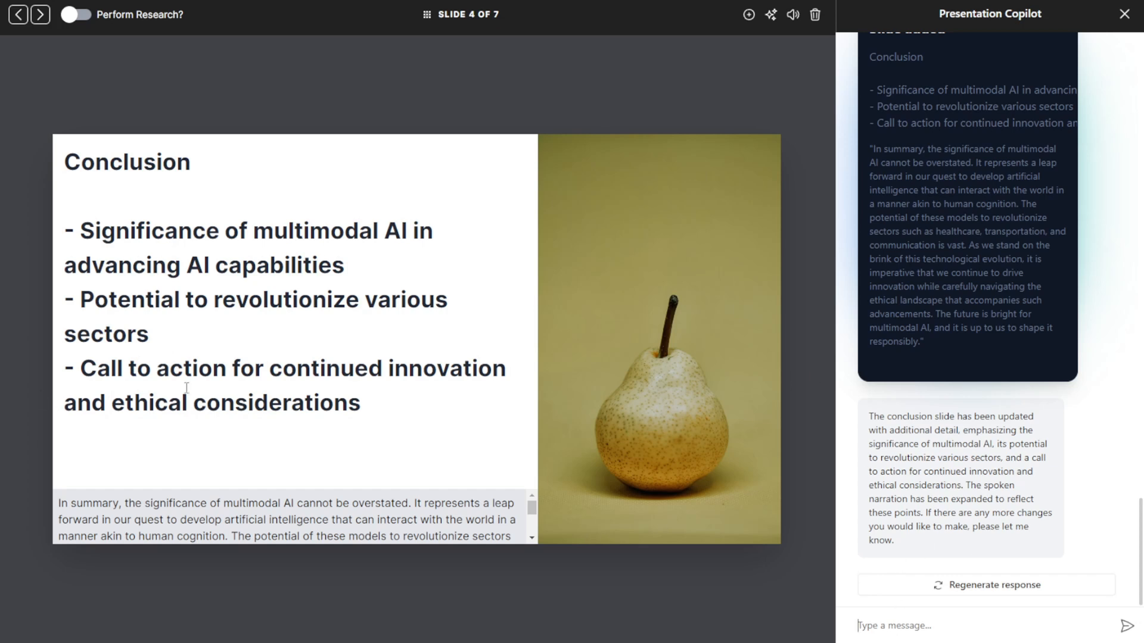
mouse_move(421, 307)
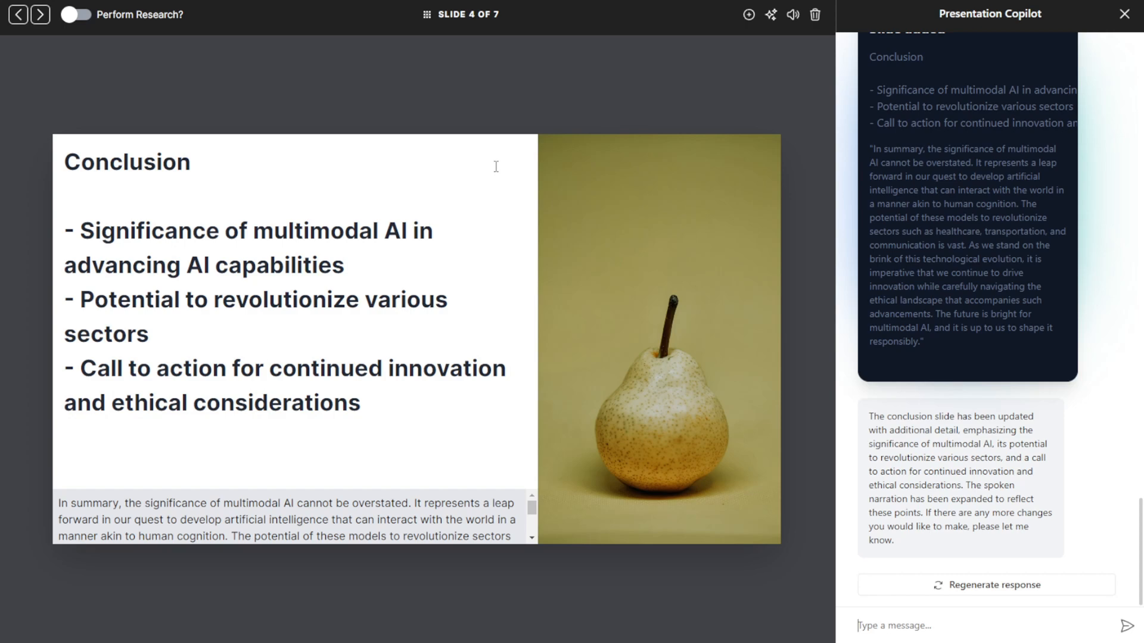
mouse_move(195, 93)
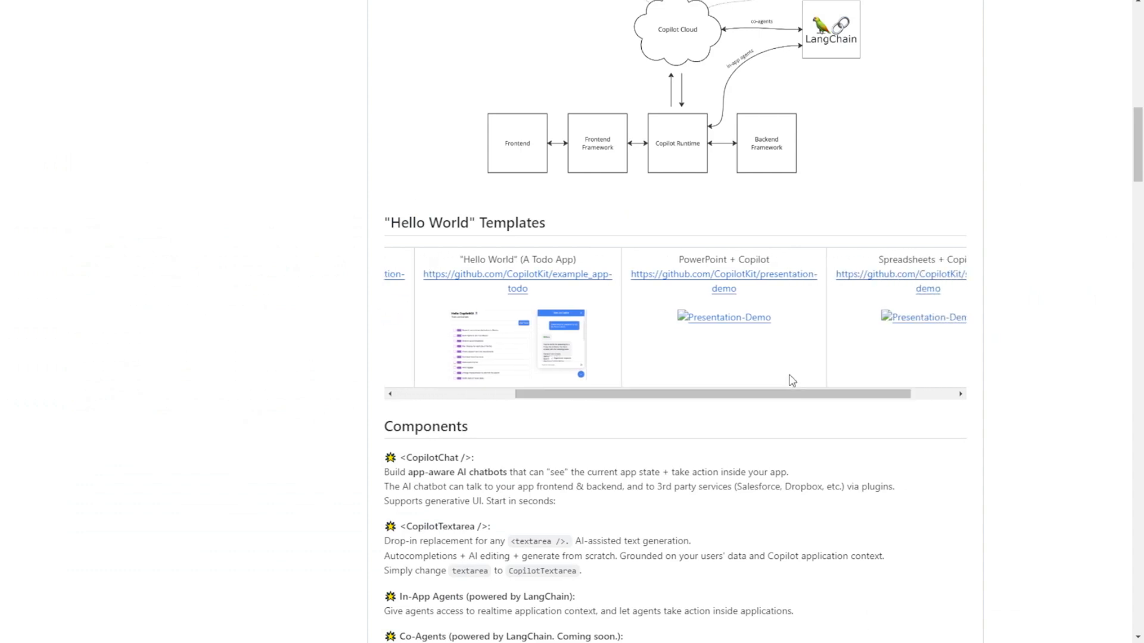
Scroll the CopilotKit README to the templates table and open the demo-todo repository
scroll(down, 3)
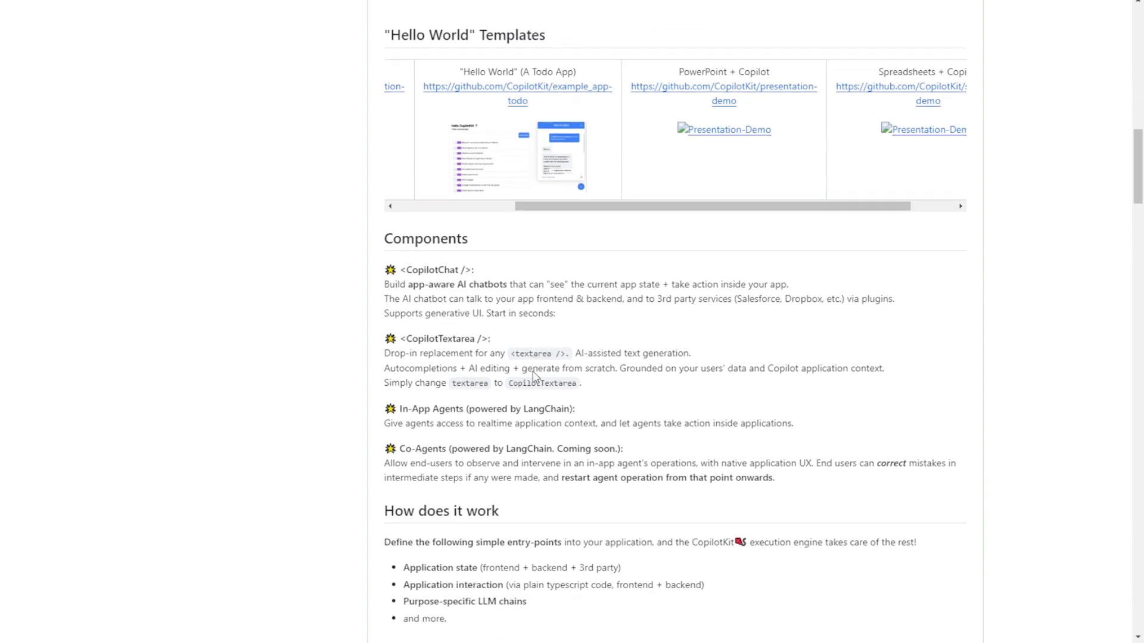
scroll(down, 3)
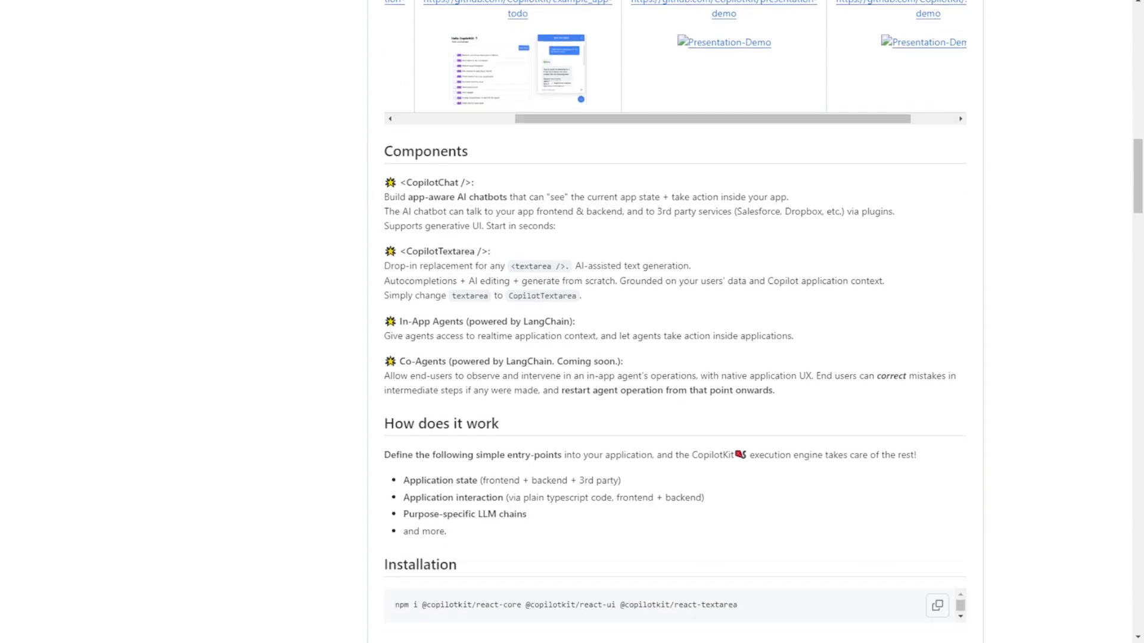
scroll(up, 3)
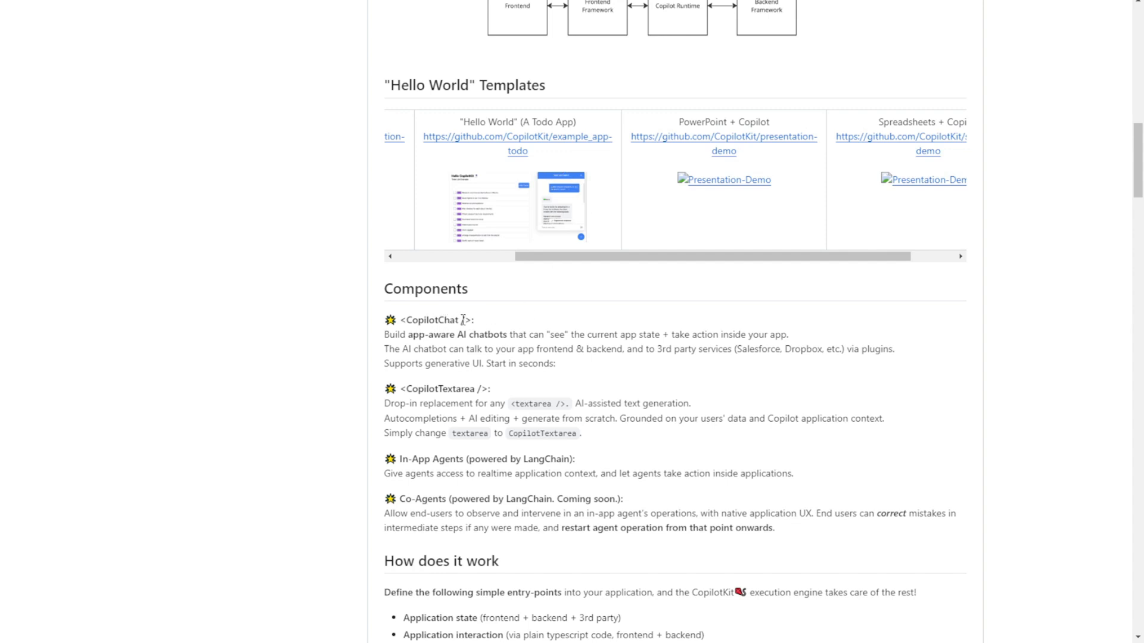
double_click(434, 319)
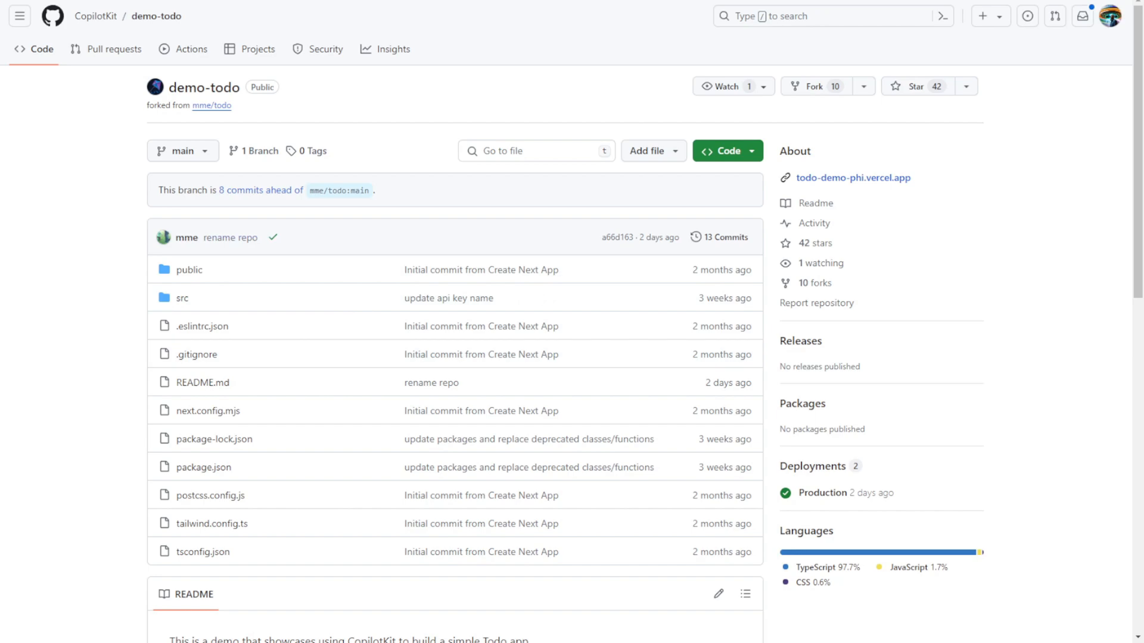
scroll(down, 3)
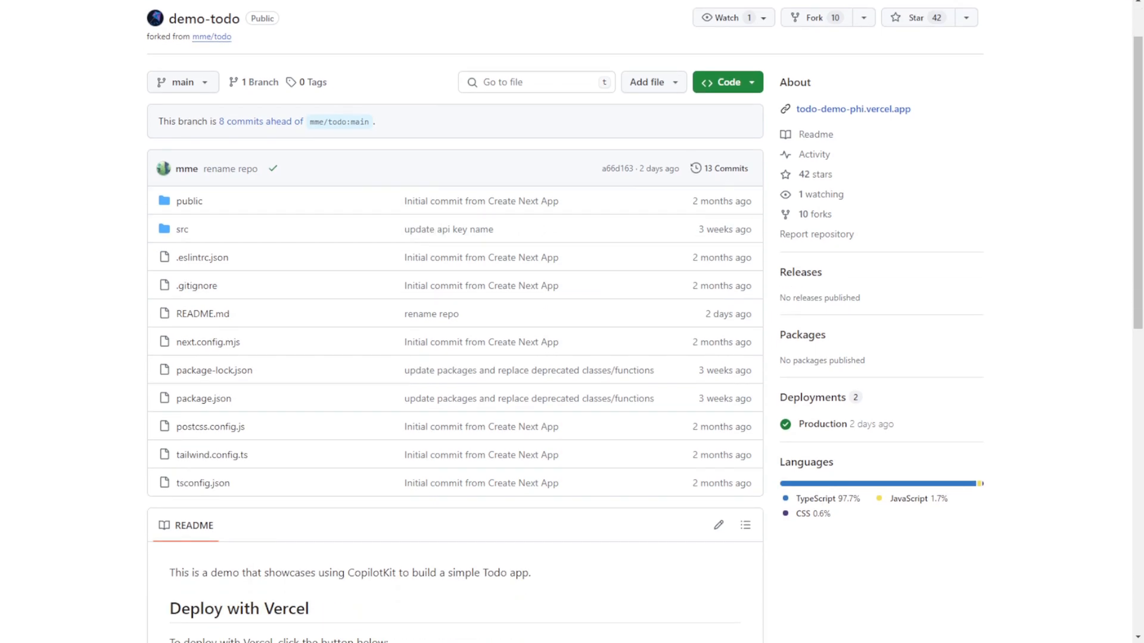
scroll(down, 3)
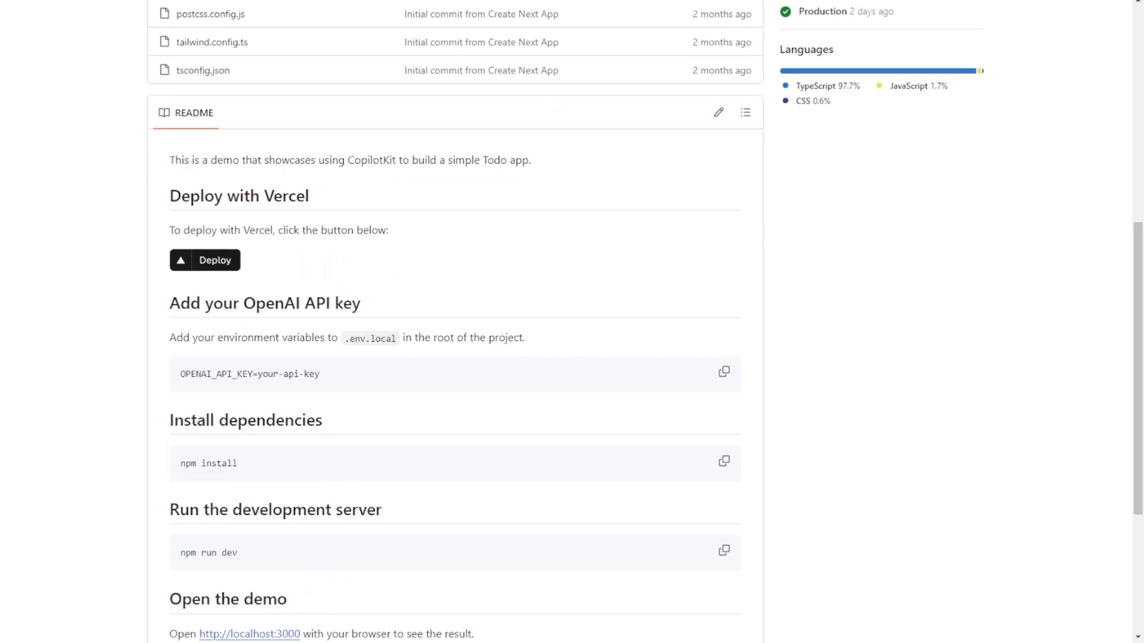
scroll(down, 3)
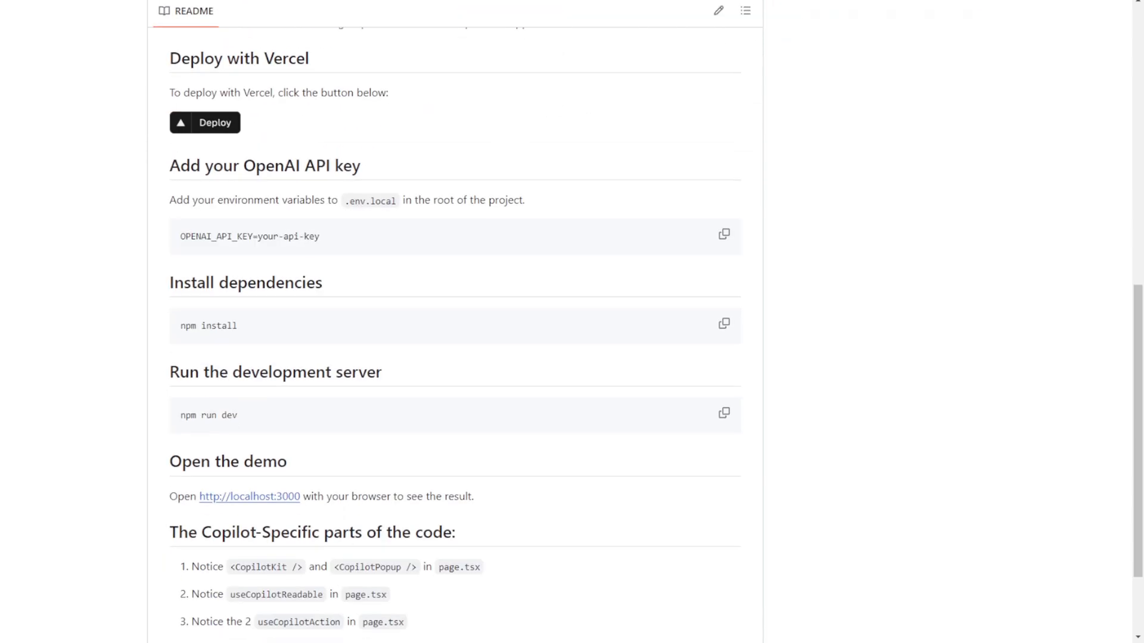
mouse_move(275, 371)
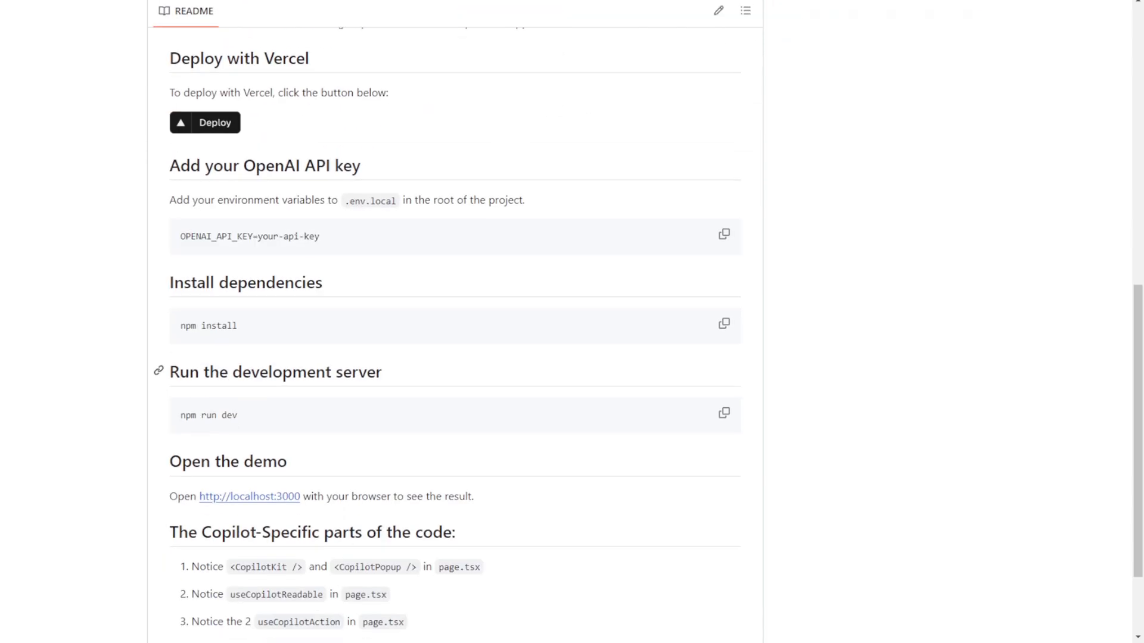
scroll(down, 3)
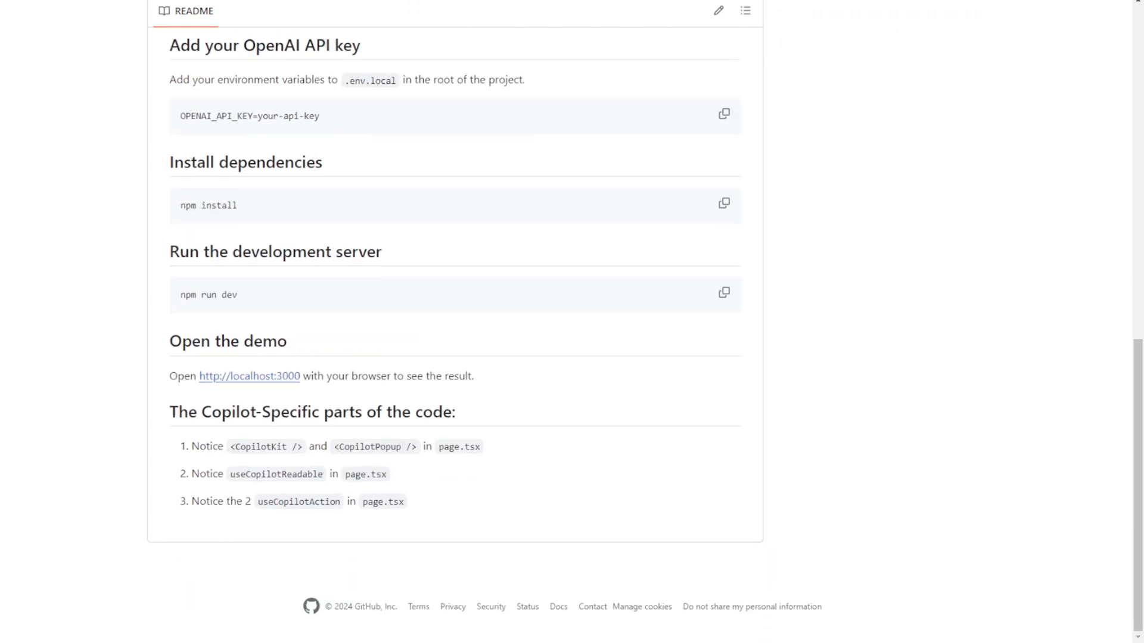
scroll(up, 3)
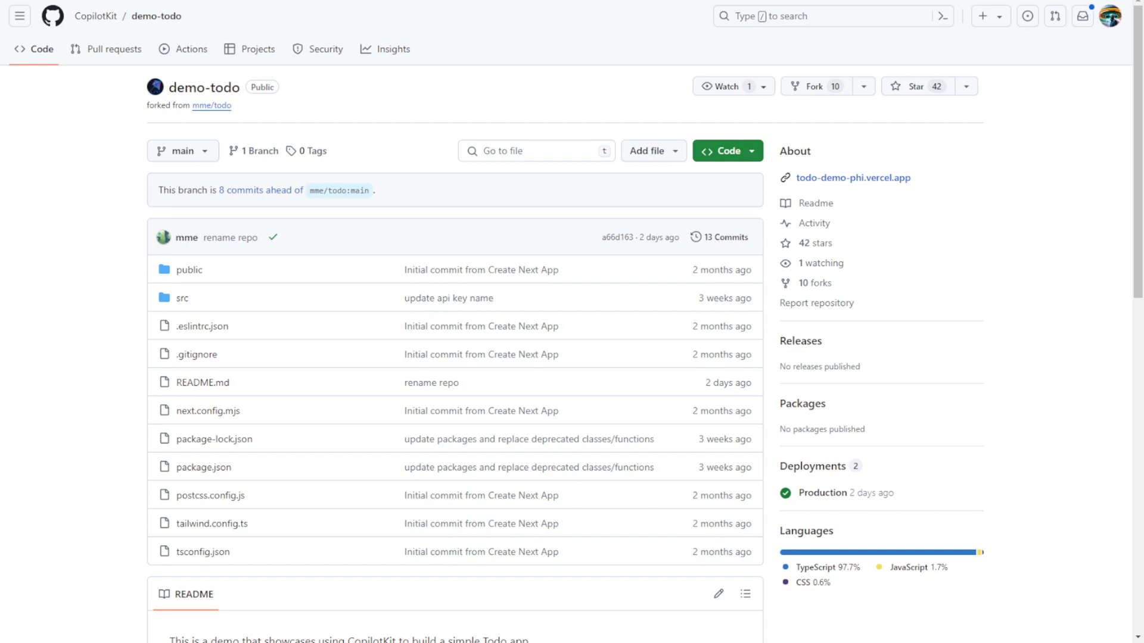
In the todo demo, send 'help me write a grocery list for tomorrow dinner' to the copilot
click(851, 178)
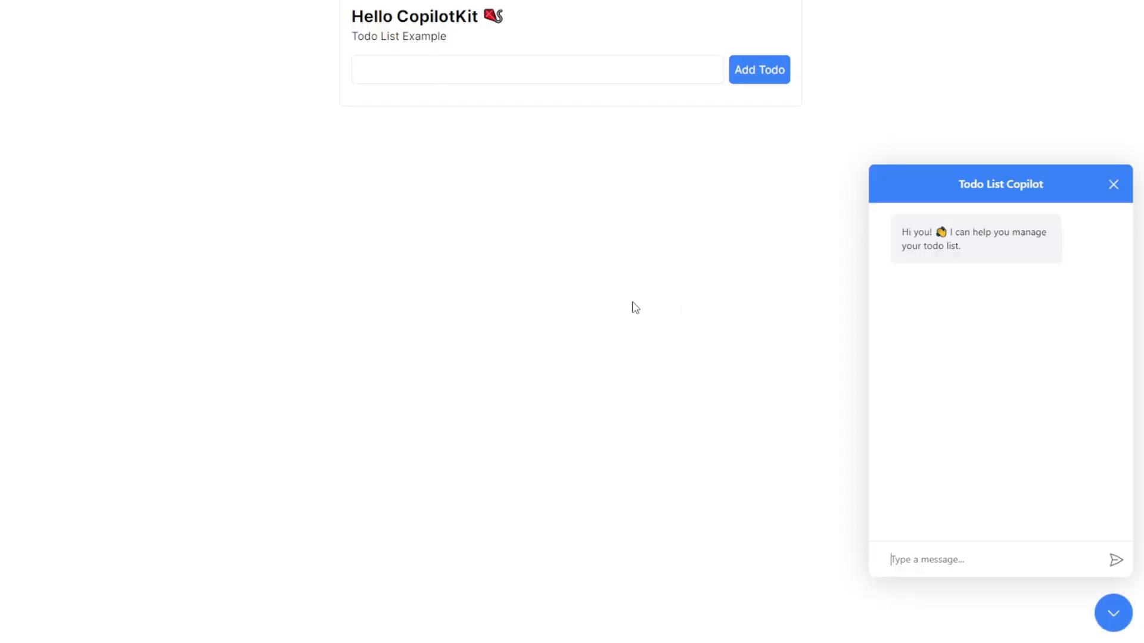
mouse_move(573, 239)
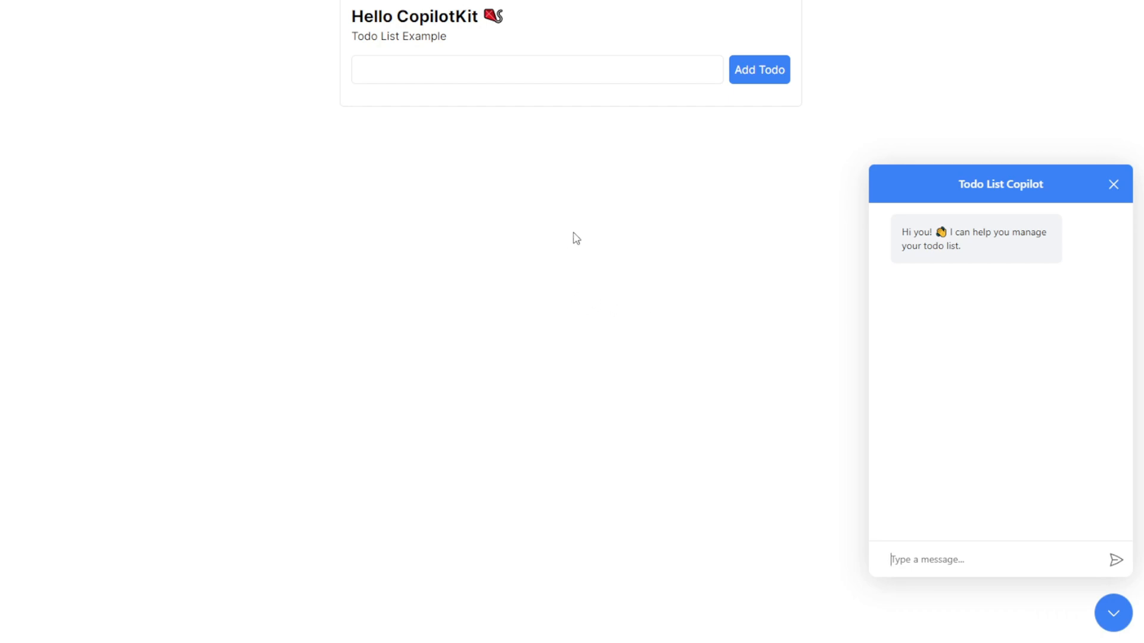
mouse_move(511, 264)
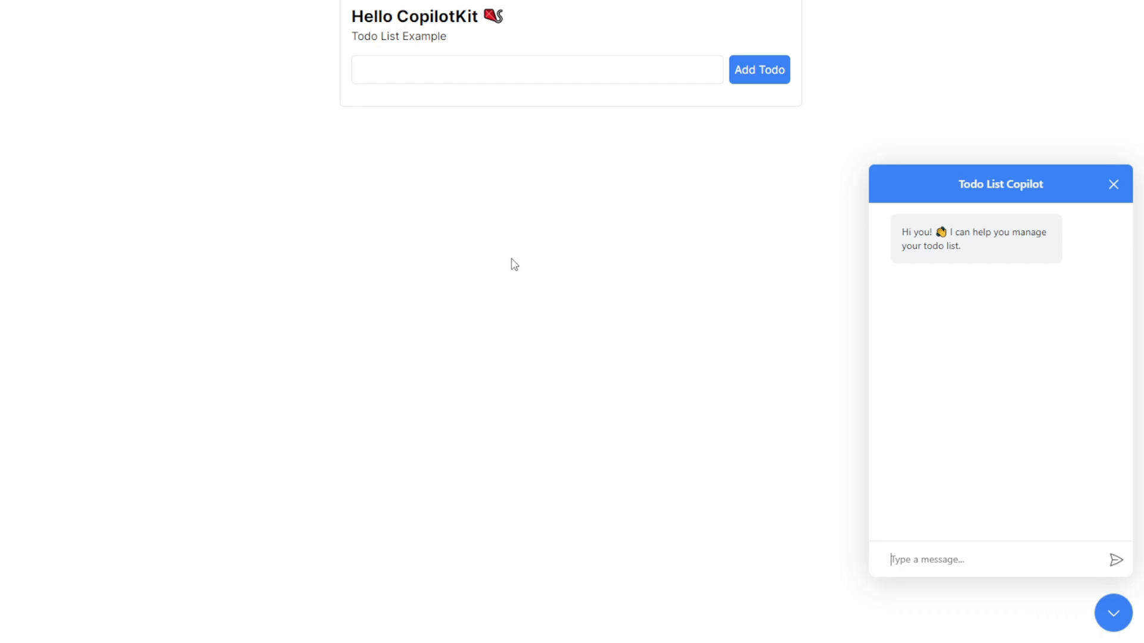
mouse_move(349, 44)
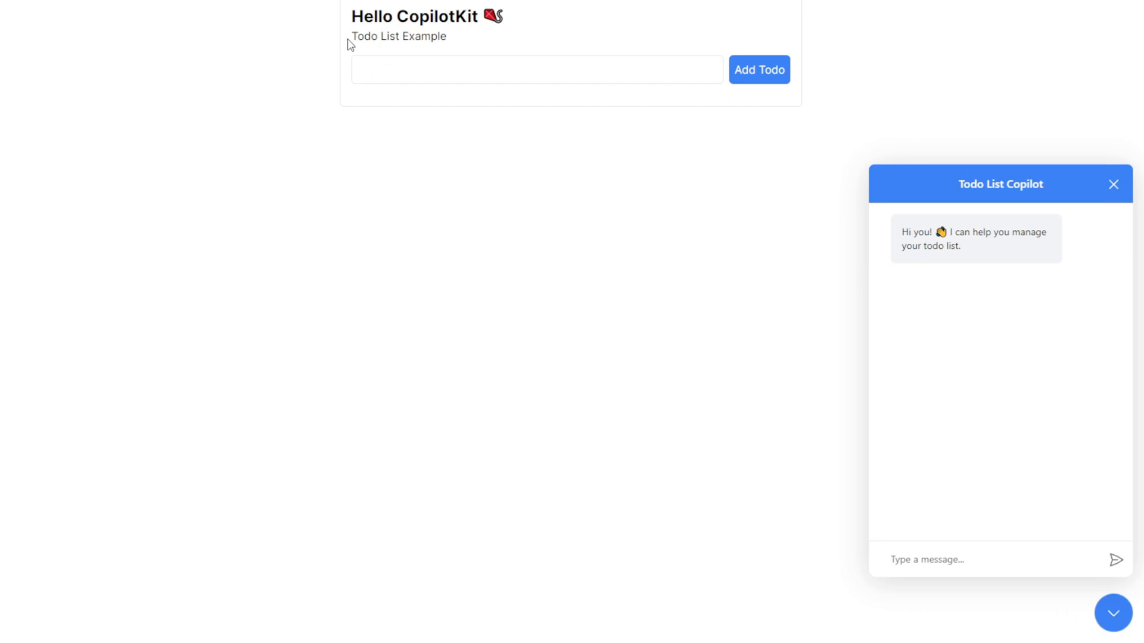
mouse_move(733, 279)
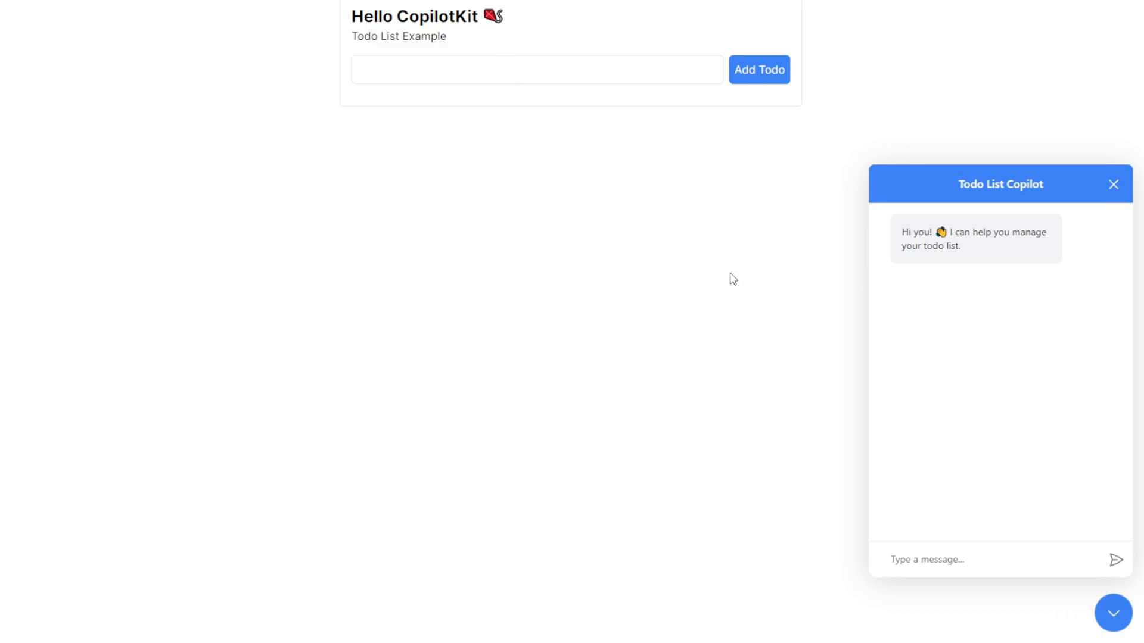
mouse_move(789, 287)
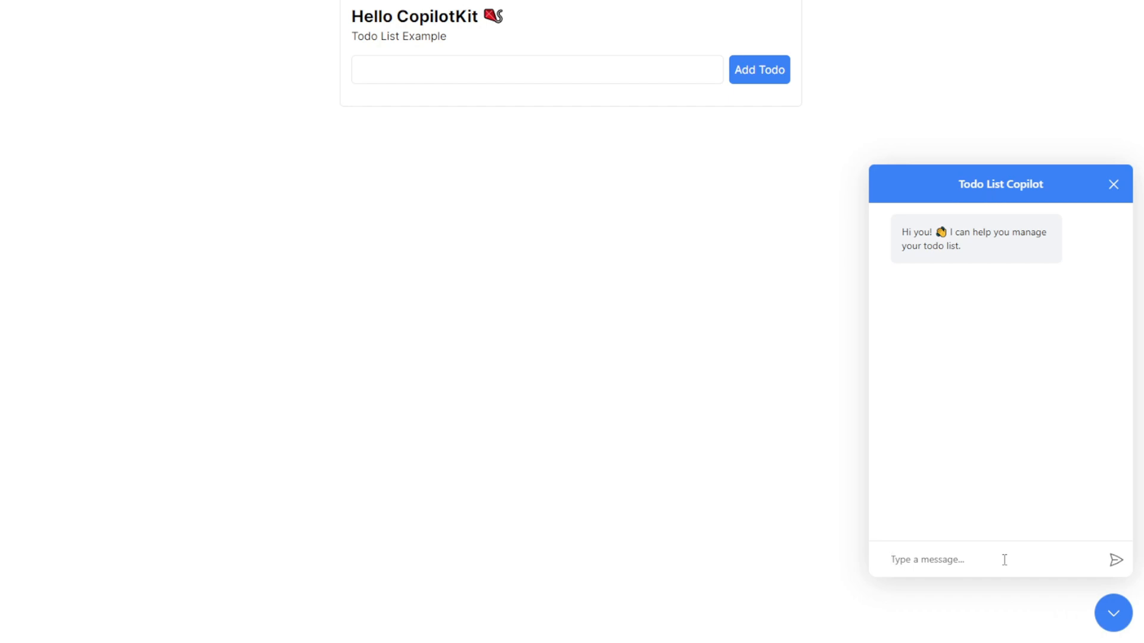
text(help me write a grocery list for tomorrow dinner)
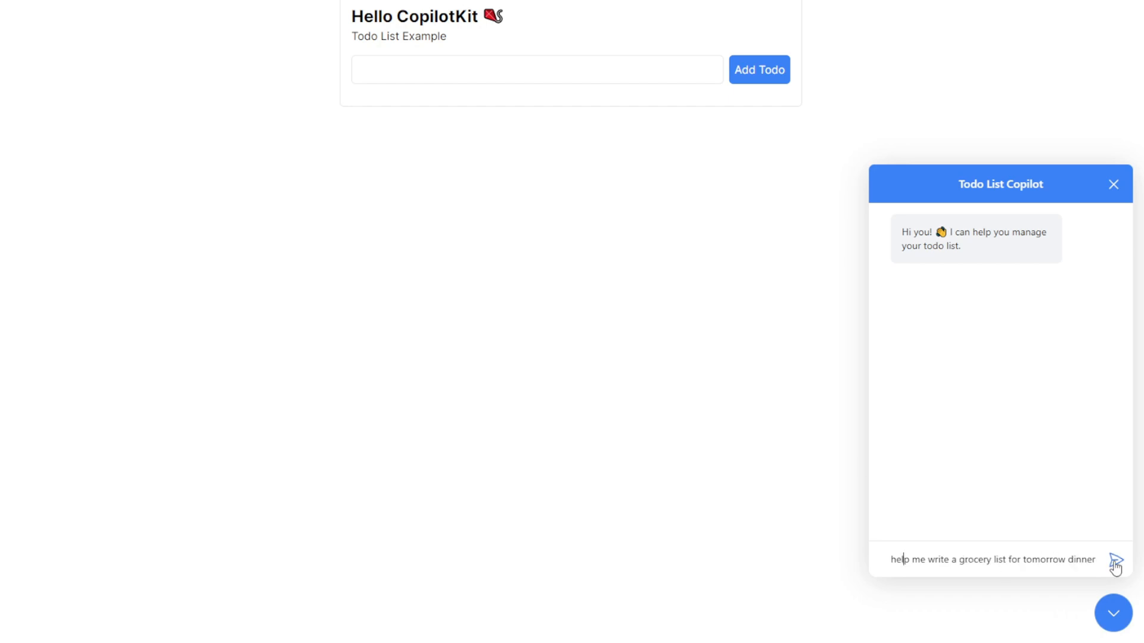
click(1115, 559)
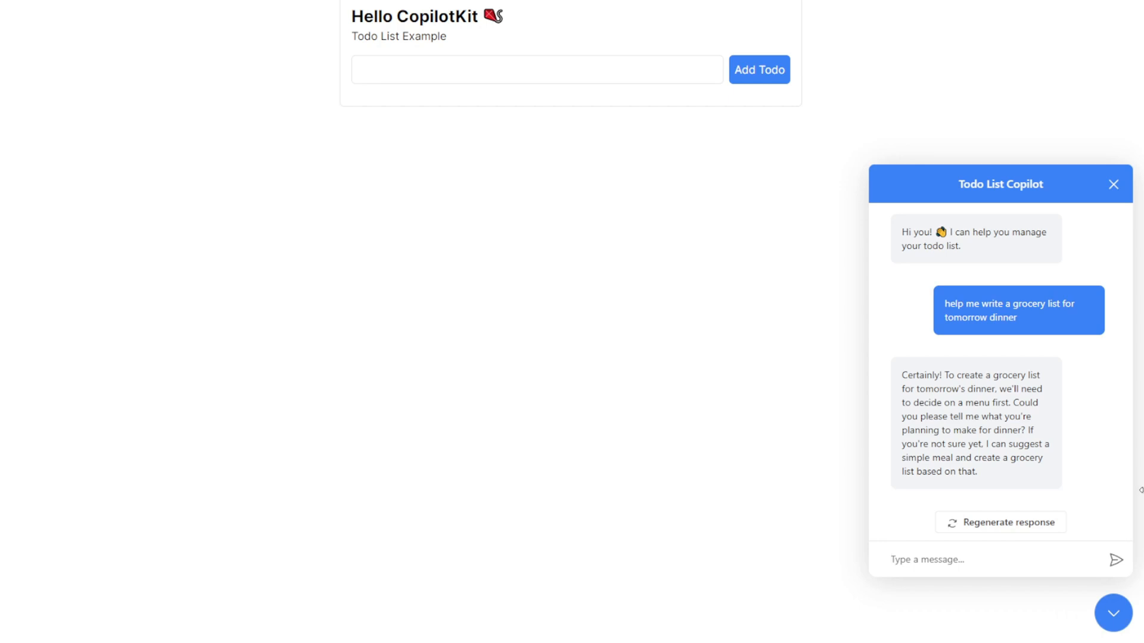
mouse_move(922, 358)
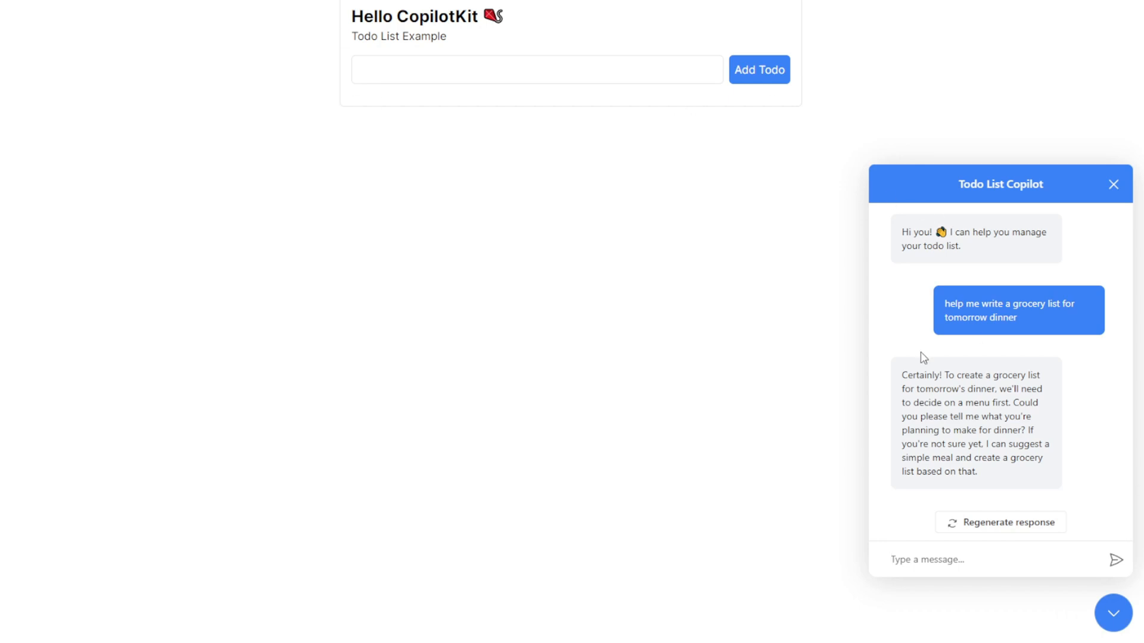
mouse_move(973, 399)
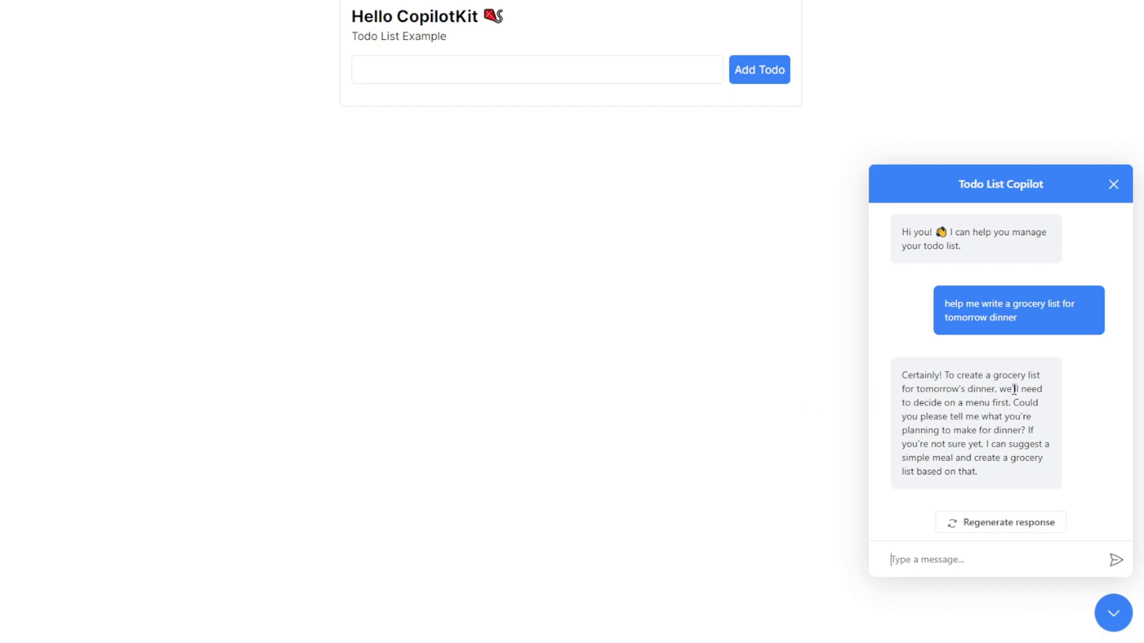
mouse_move(811, 181)
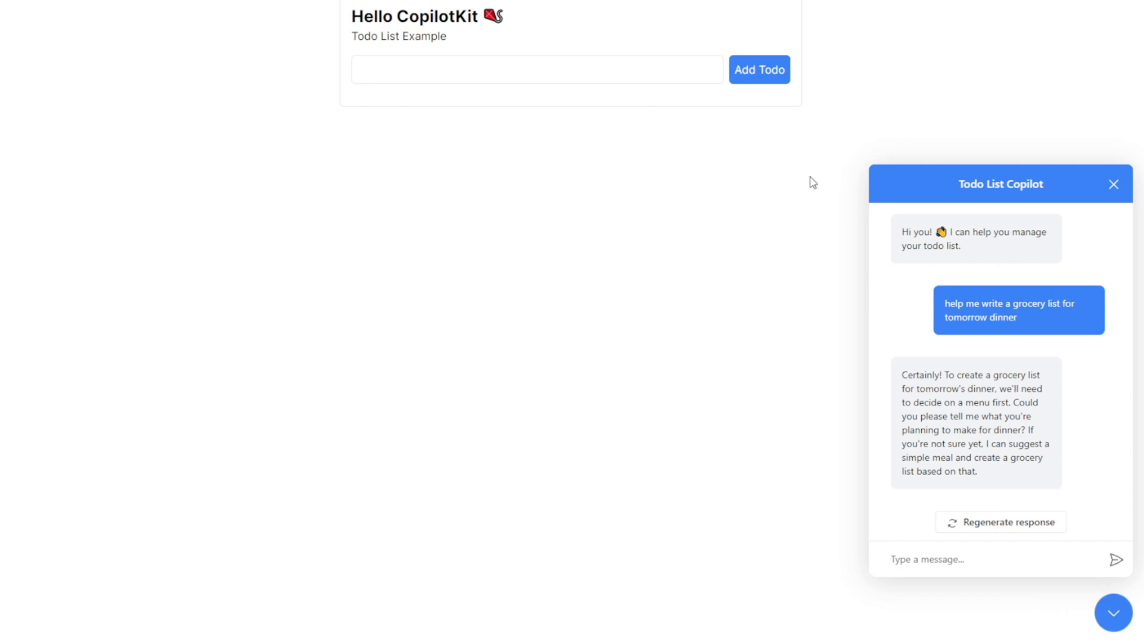
Reply that it is an Italian food dinner and read the carbonara, salad and garlic-bread list
click(948, 560)
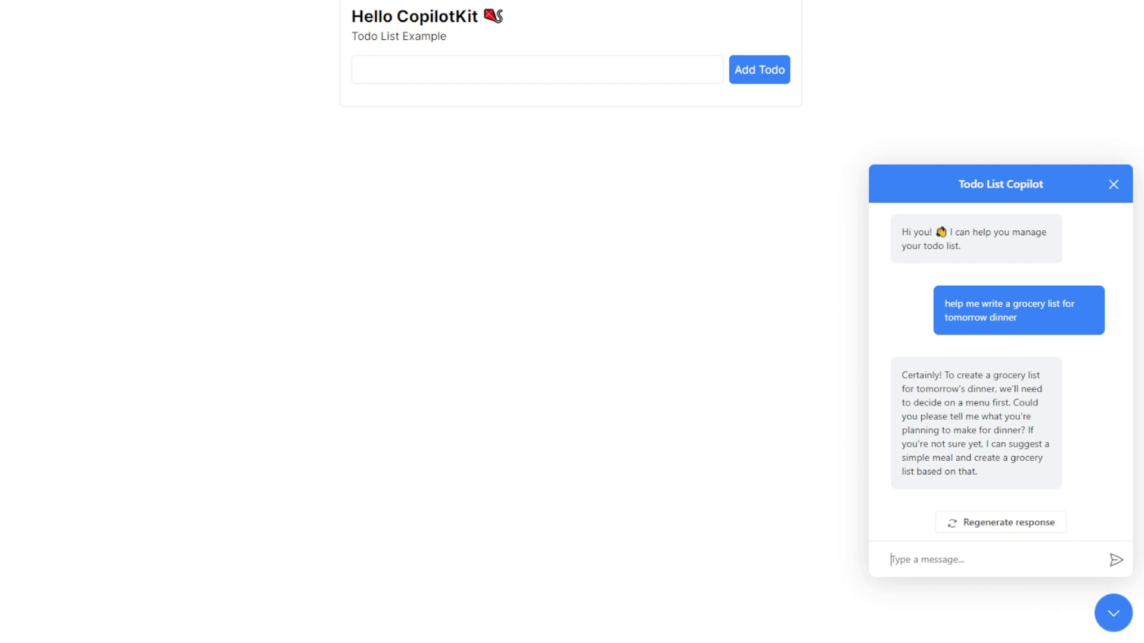
text(I want to cook an Italian food dinner, please suggest me what to buy for the dinner preparation.)
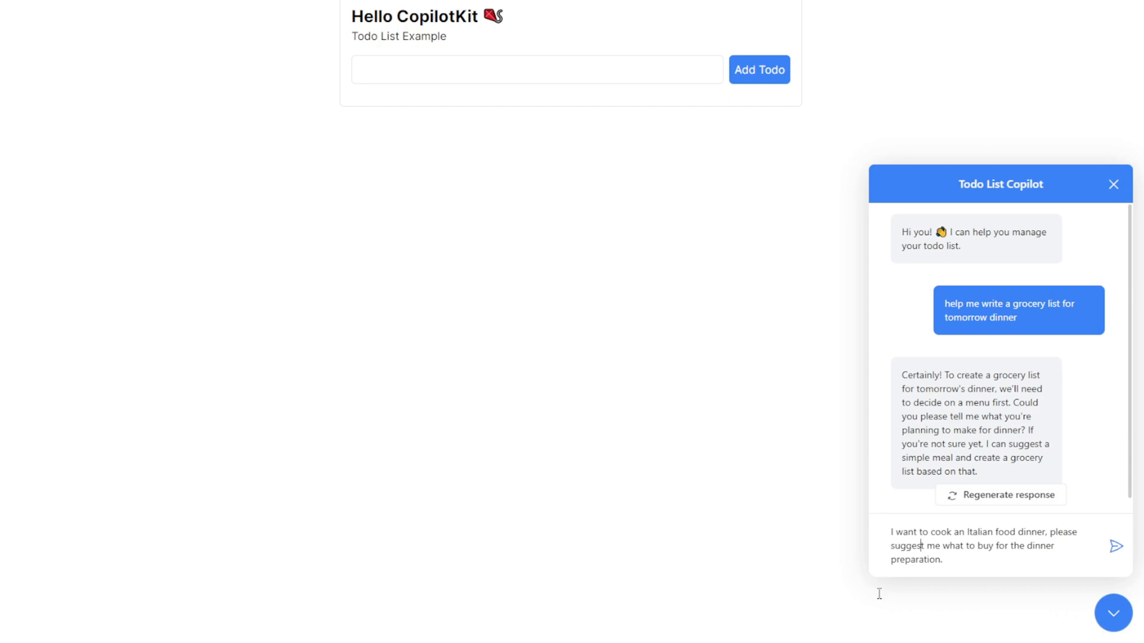
mouse_move(924, 546)
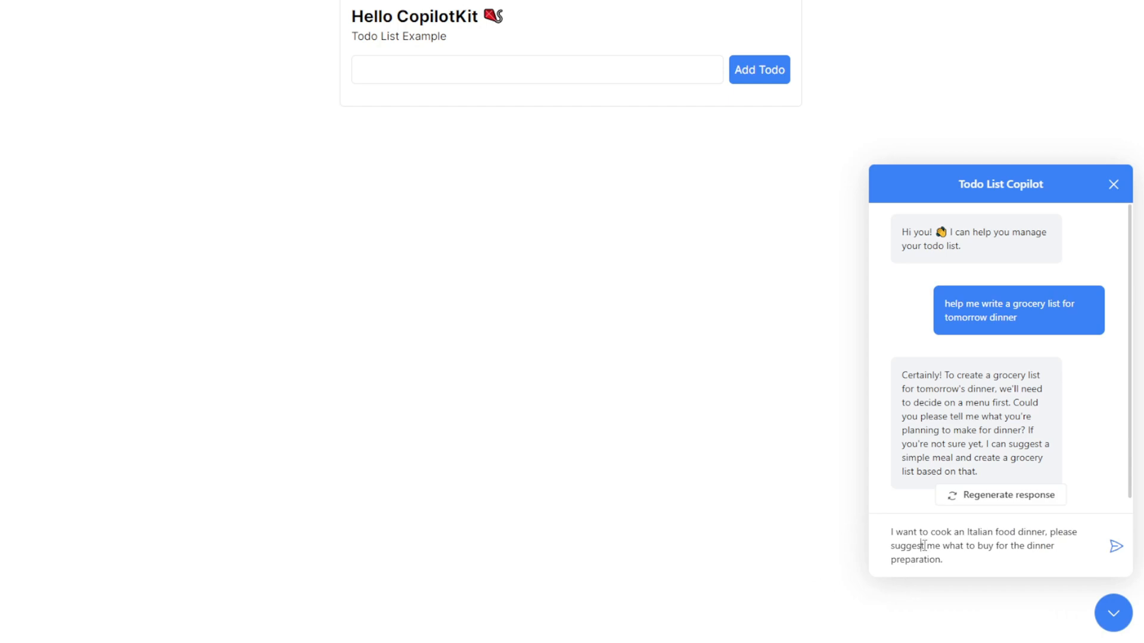
click(1115, 546)
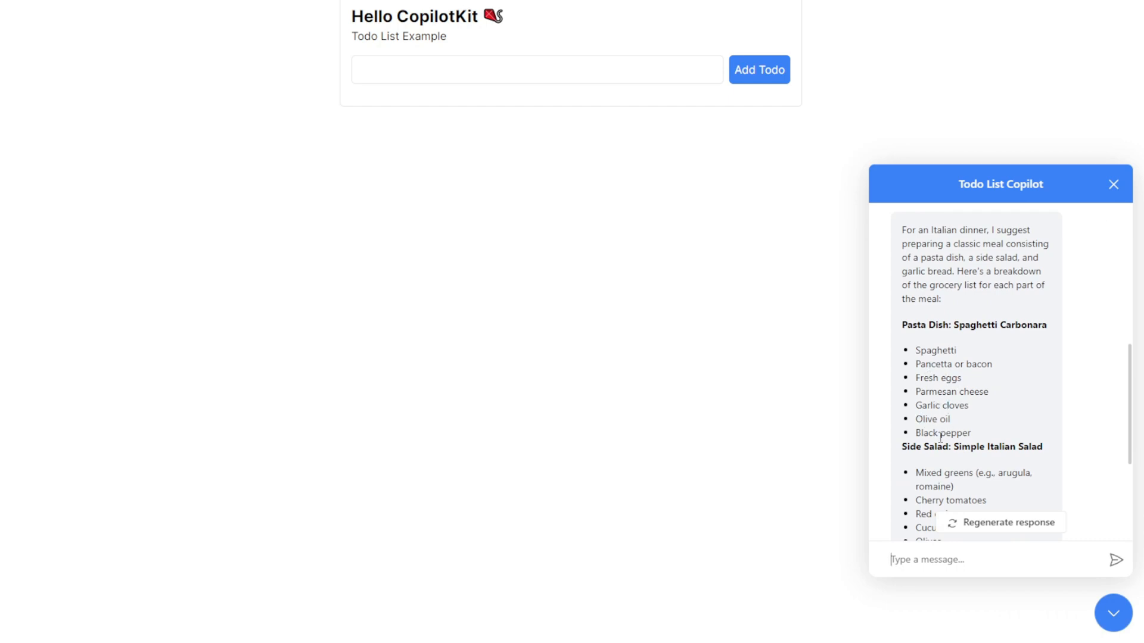
scroll(down, 3)
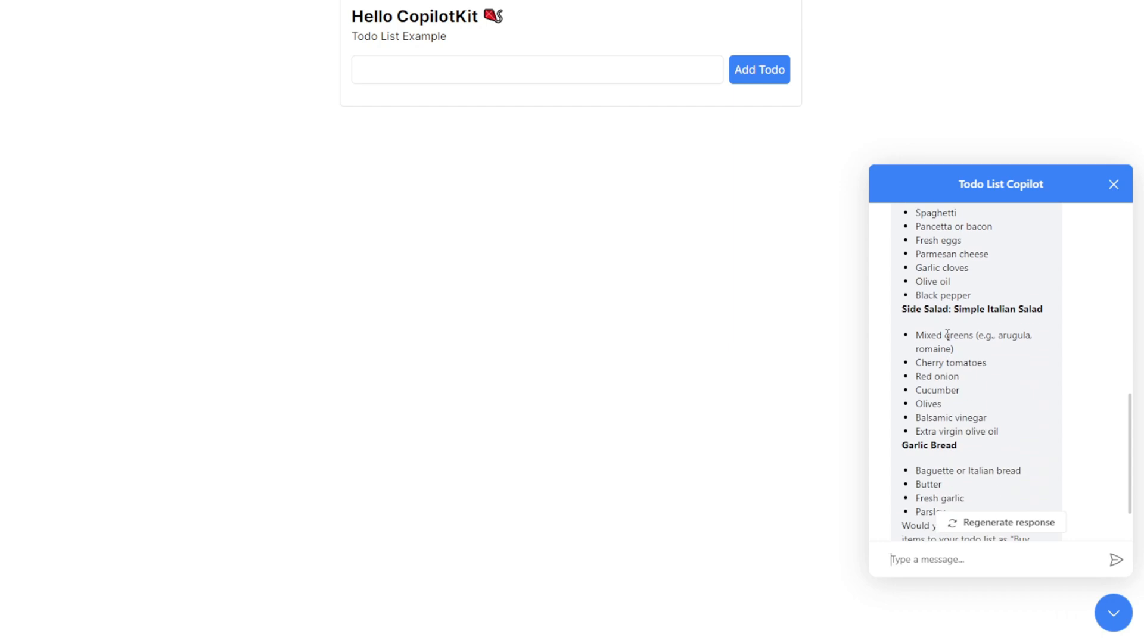
scroll(down, 3)
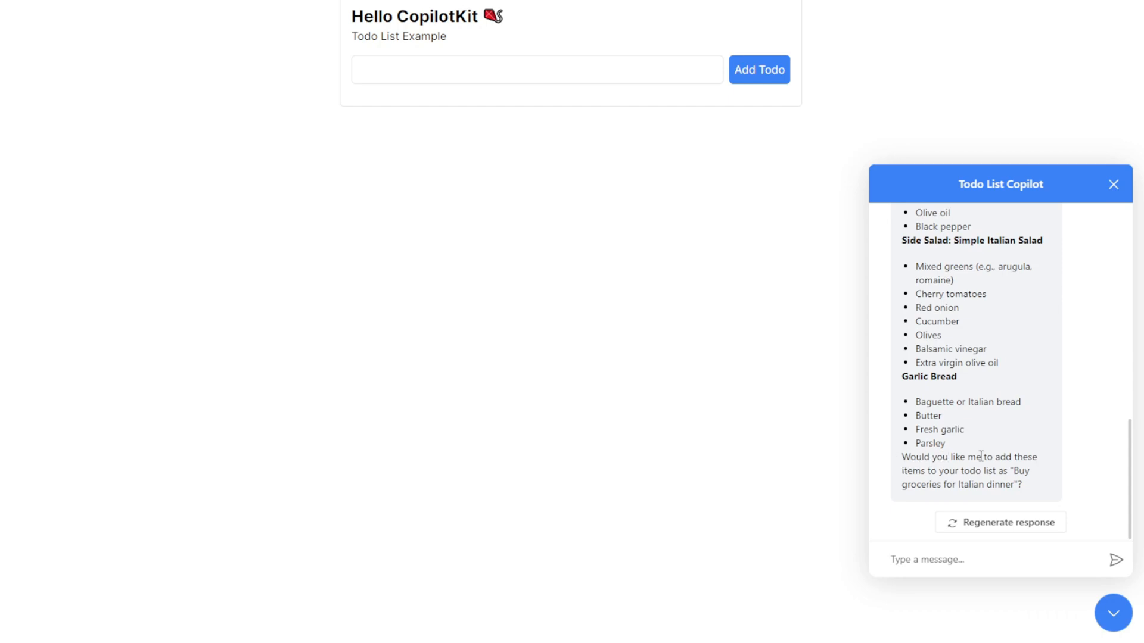
mouse_move(895, 471)
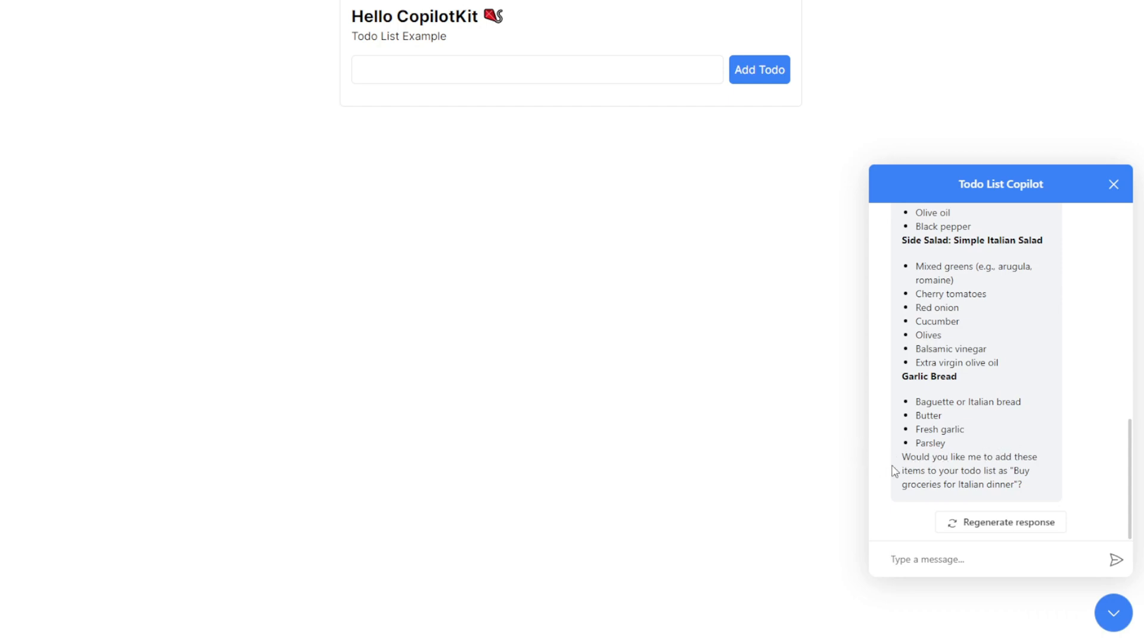
mouse_move(1023, 472)
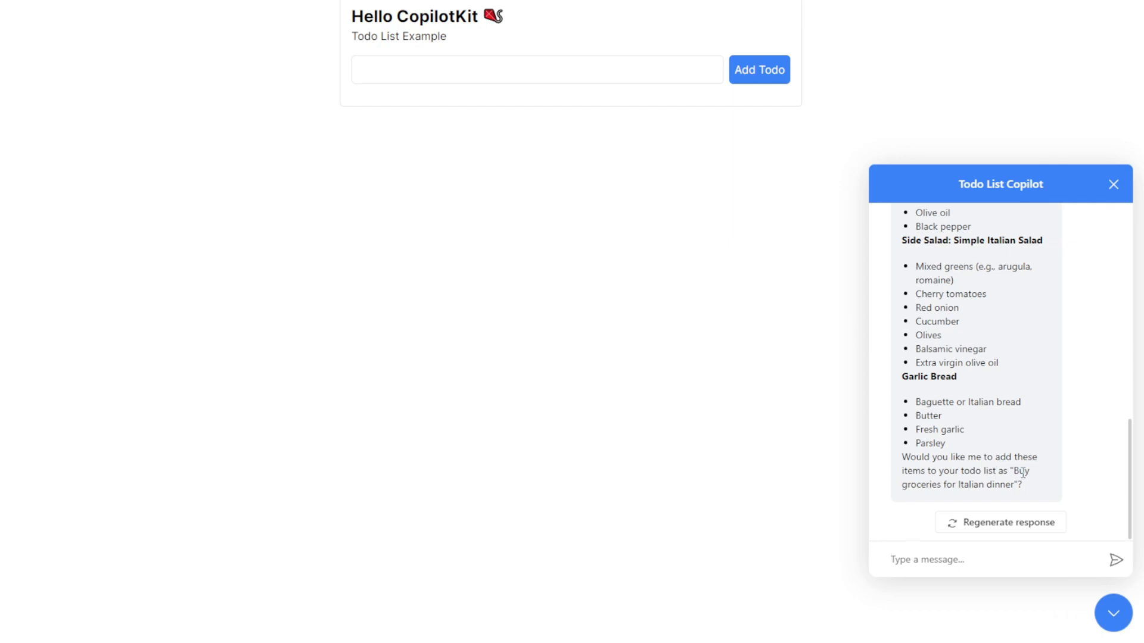
mouse_move(999, 522)
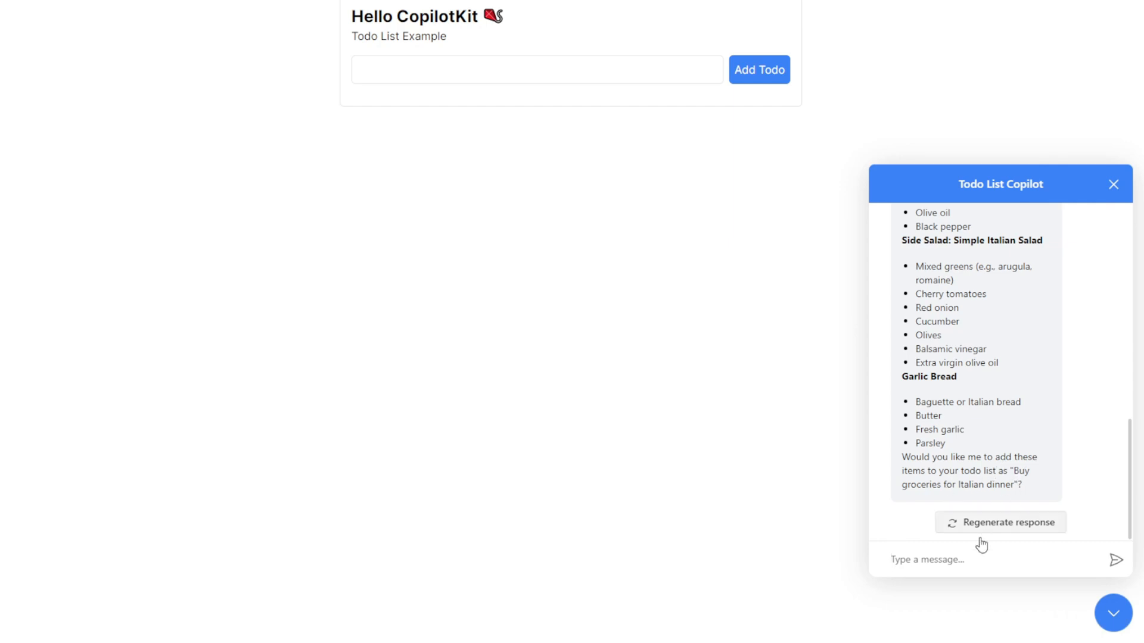
mouse_move(733, 302)
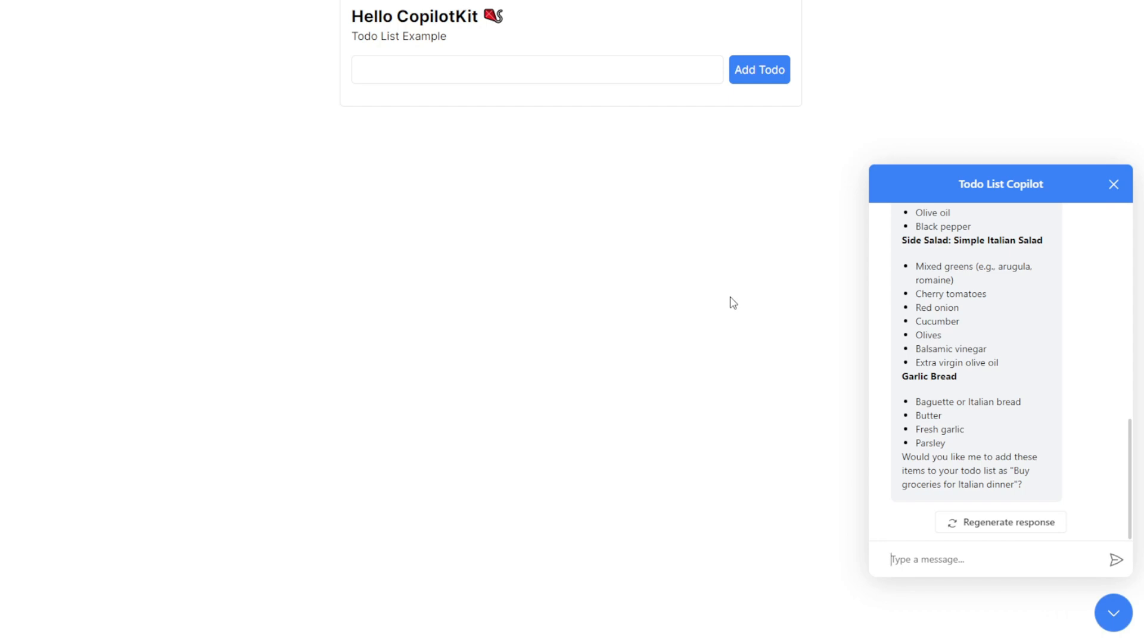
mouse_move(632, 149)
text(I forgot the item I need to buy in the)
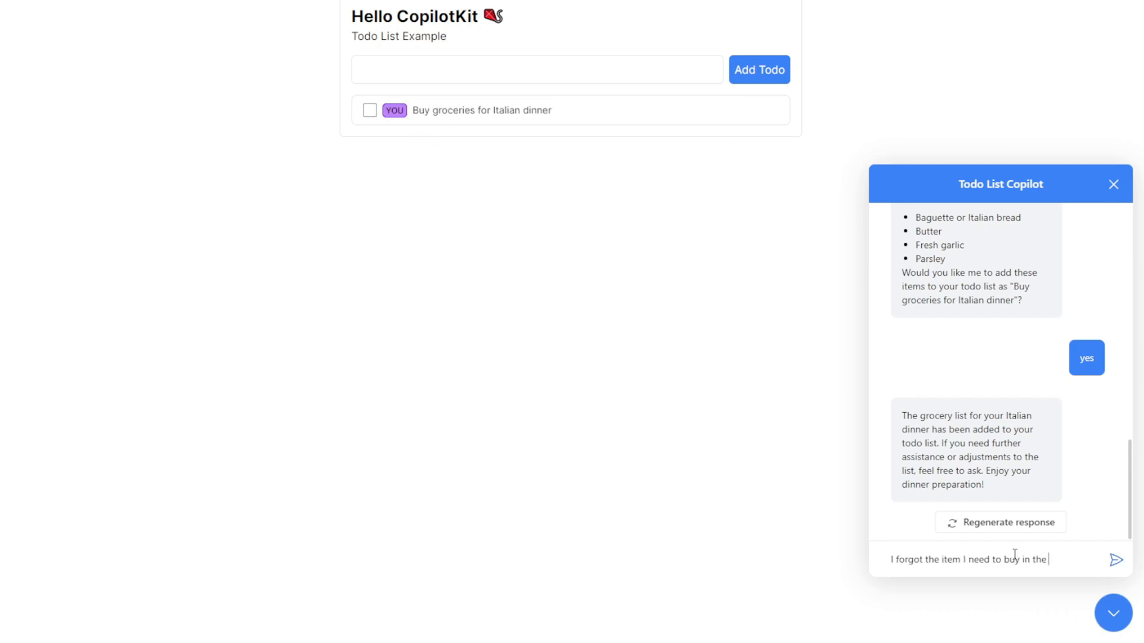
Type a follow-up message referencing the 'Buy groceries for Italian dinner' todo
text("Buy groceries for Italian dinner" ")
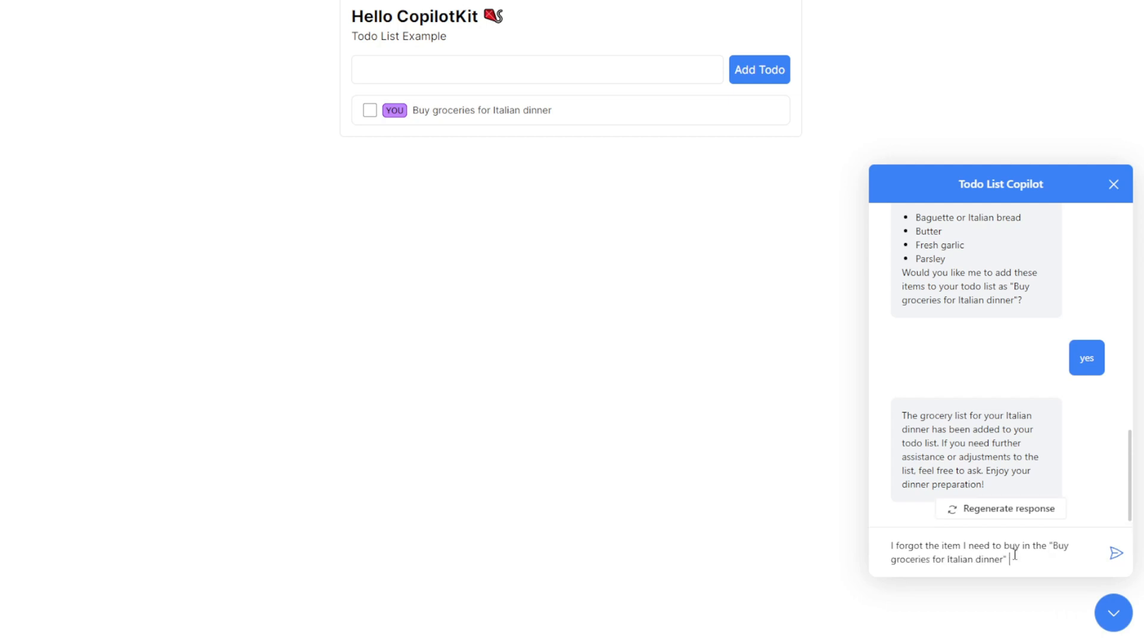
text(ean yo)
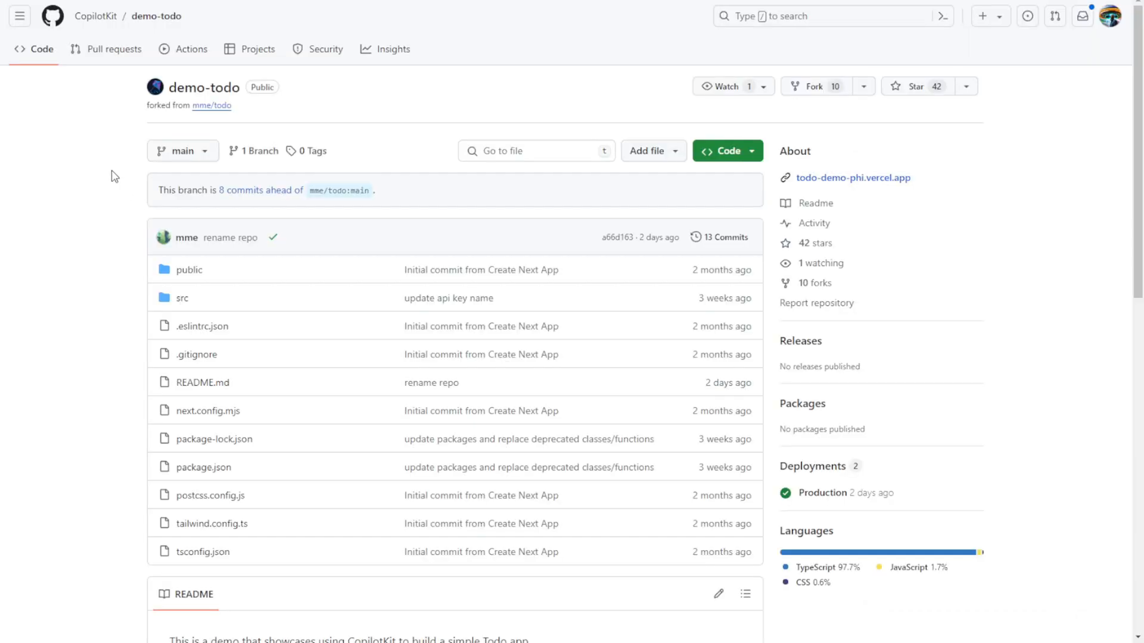
mouse_move(261, 98)
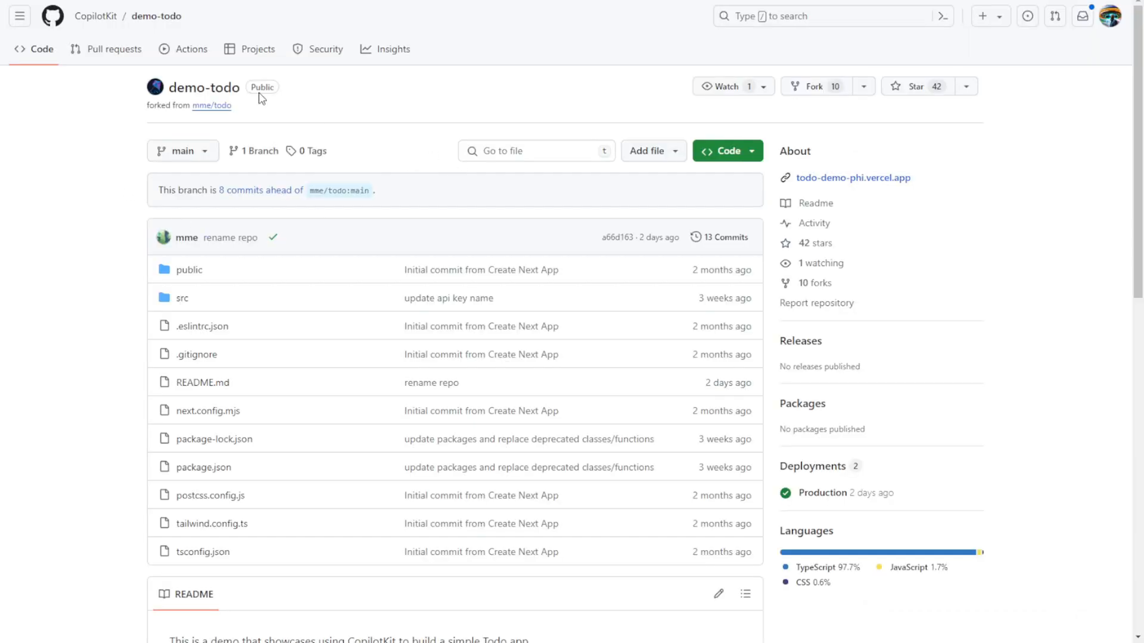